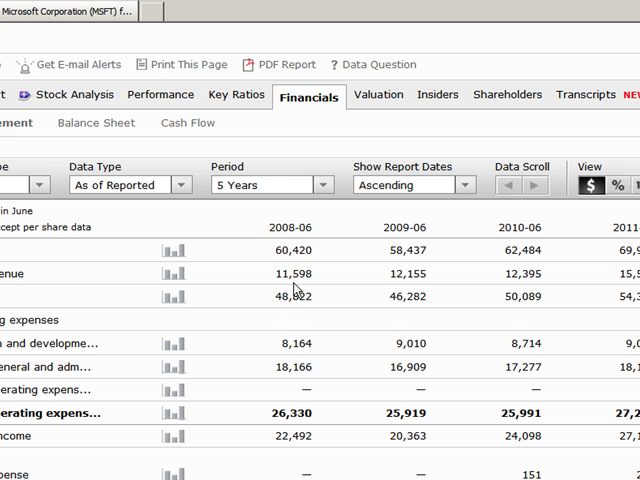
{"action": "mouse_move", "coordinate": [352, 297]}
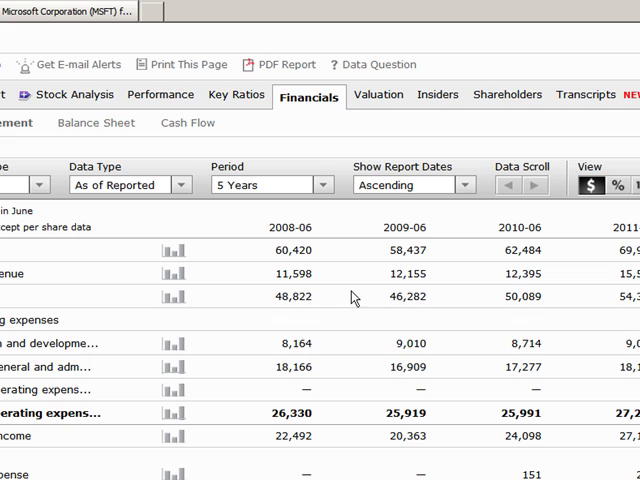
{"action": "mouse_move", "coordinate": [308, 109]}
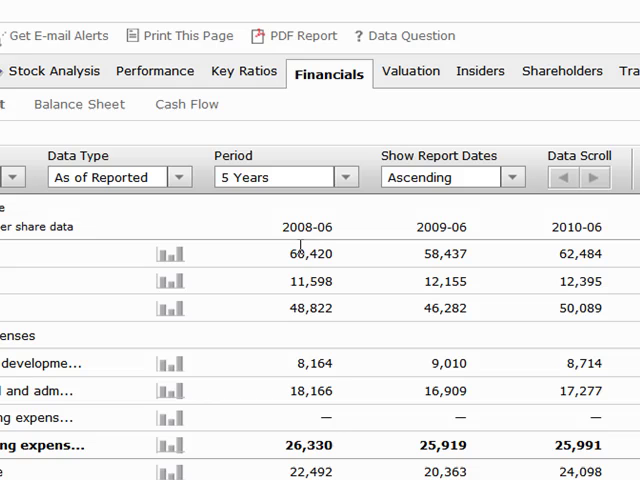
{"action": "mouse_move", "coordinate": [305, 253]}
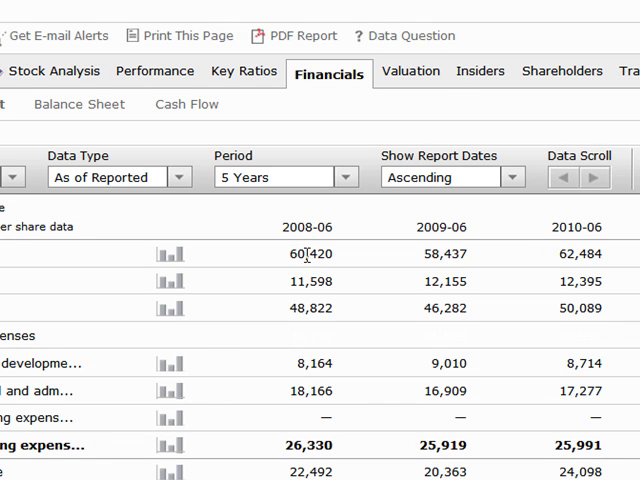
{"action": "mouse_move", "coordinate": [345, 263]}
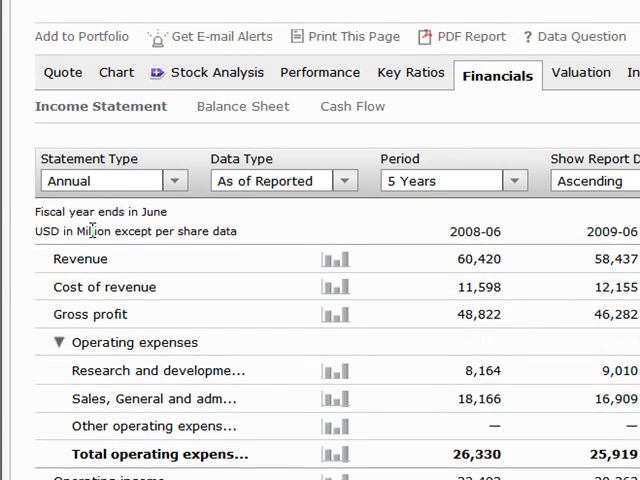
{"action": "mouse_move", "coordinate": [528, 267]}
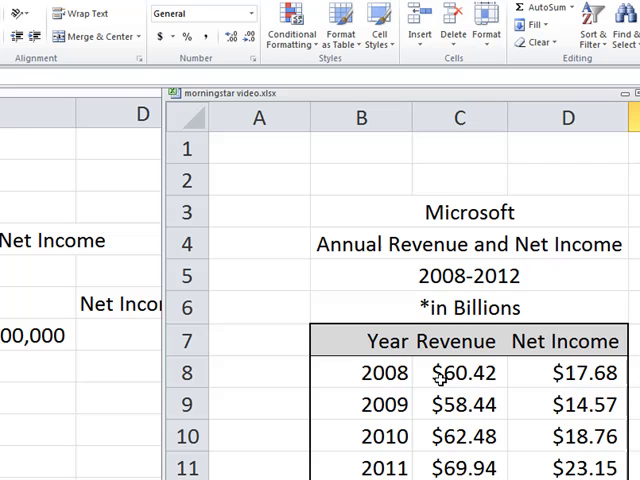
{"action": "mouse_move", "coordinate": [501, 373]}
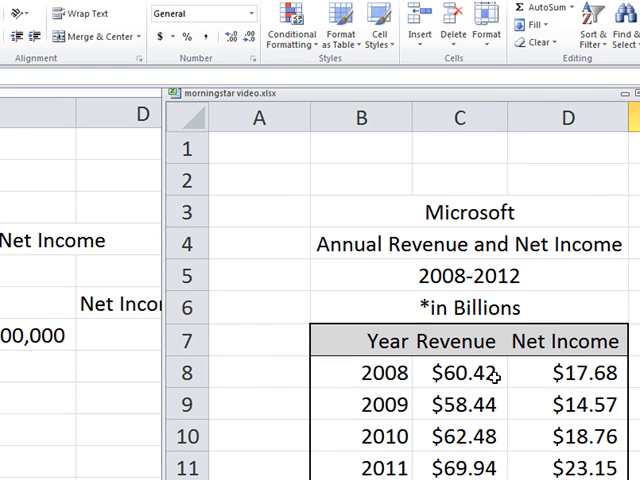
{"action": "mouse_move", "coordinate": [483, 370]}
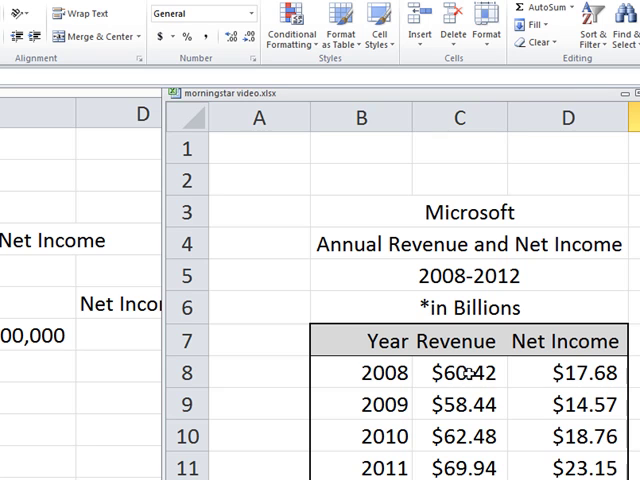
{"action": "mouse_move", "coordinate": [466, 372]}
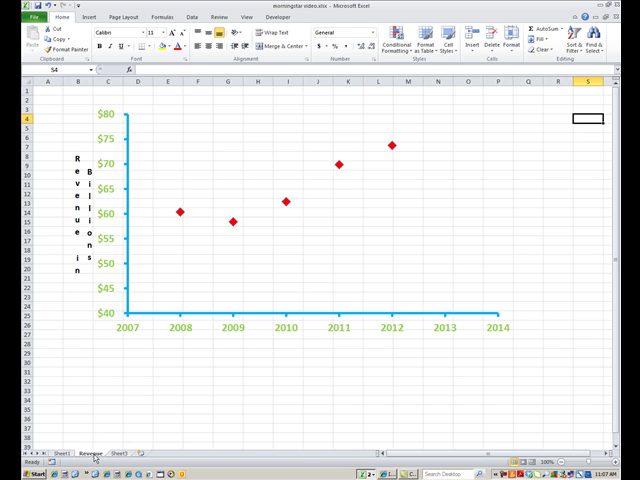
{"action": "mouse_move", "coordinate": [162, 216]}
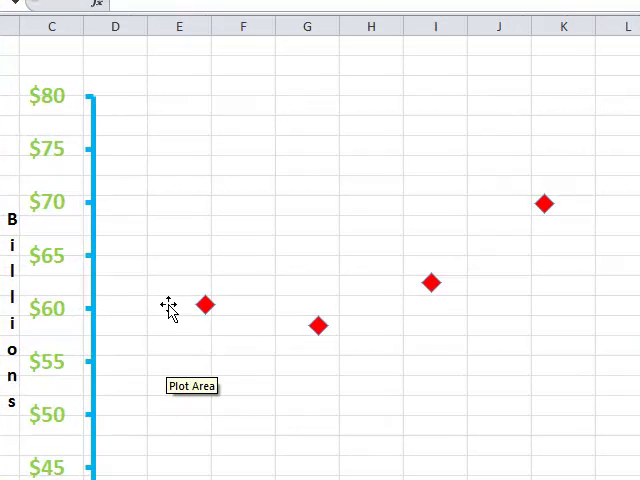
{"action": "mouse_move", "coordinate": [80, 135]}
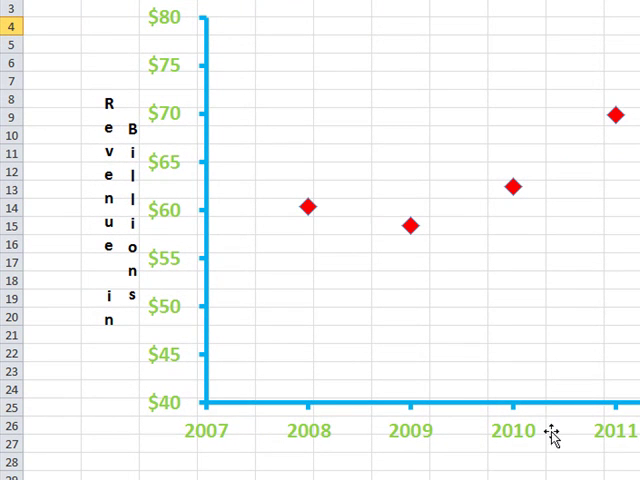
{"action": "mouse_move", "coordinate": [520, 440]}
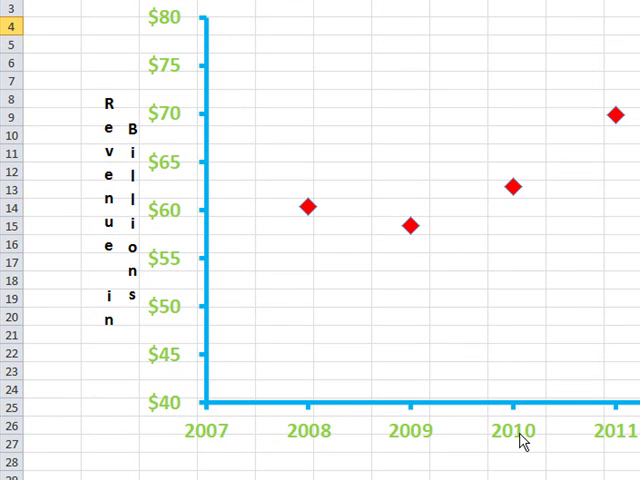
{"action": "mouse_move", "coordinate": [522, 442]}
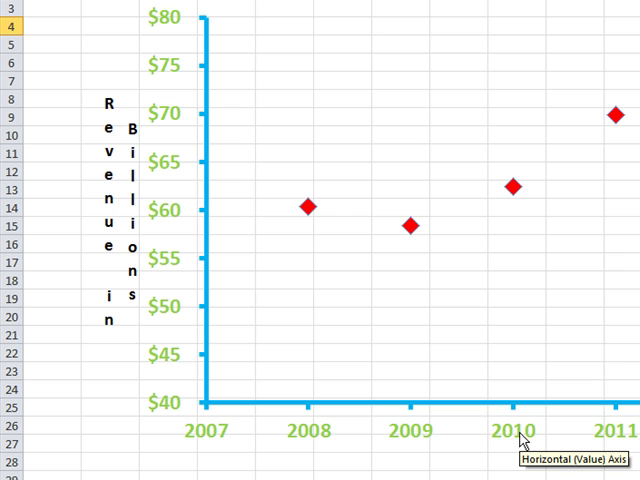
{"action": "mouse_move", "coordinate": [315, 225]}
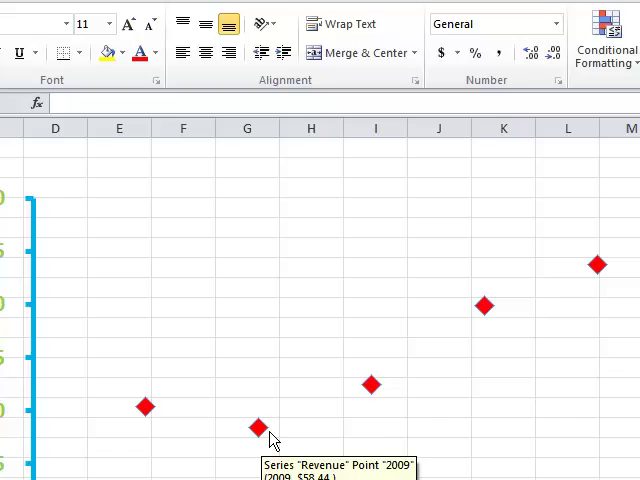
{"action": "mouse_move", "coordinate": [607, 281]}
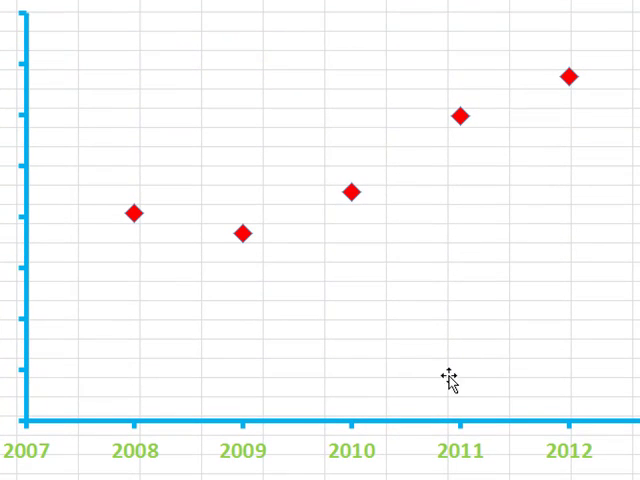
{"action": "mouse_move", "coordinate": [596, 413]}
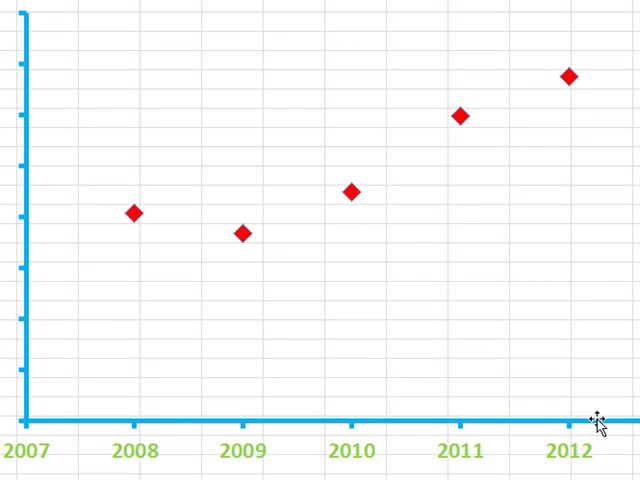
{"action": "mouse_move", "coordinate": [592, 418]}
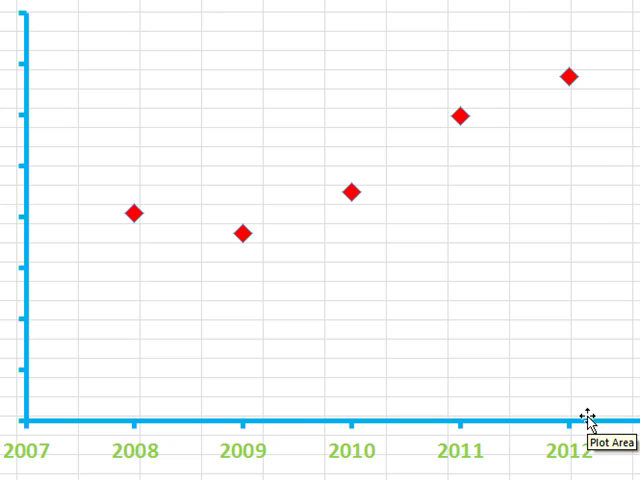
{"action": "mouse_move", "coordinate": [572, 444]}
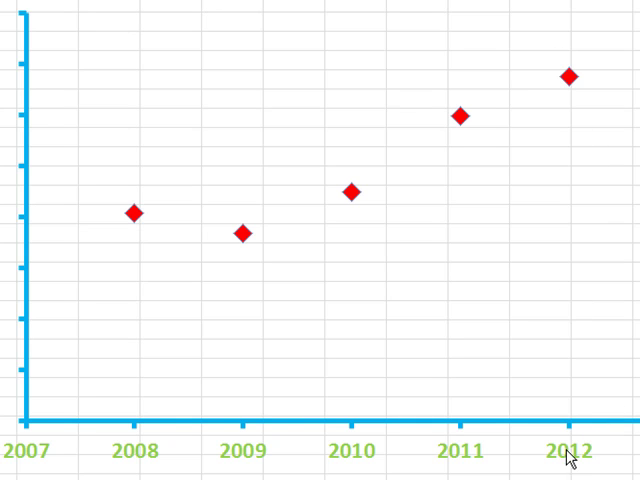
{"action": "mouse_move", "coordinate": [560, 78]}
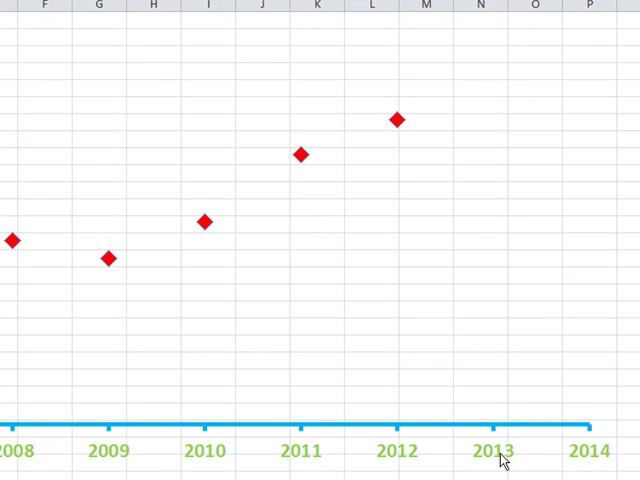
{"action": "mouse_move", "coordinate": [487, 440]}
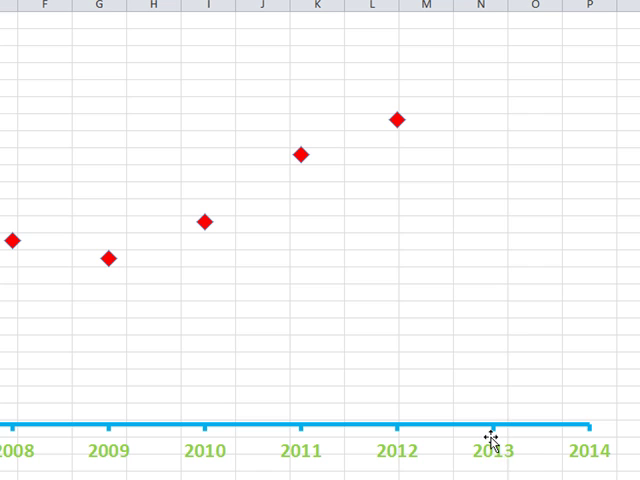
{"action": "mouse_move", "coordinate": [595, 437]}
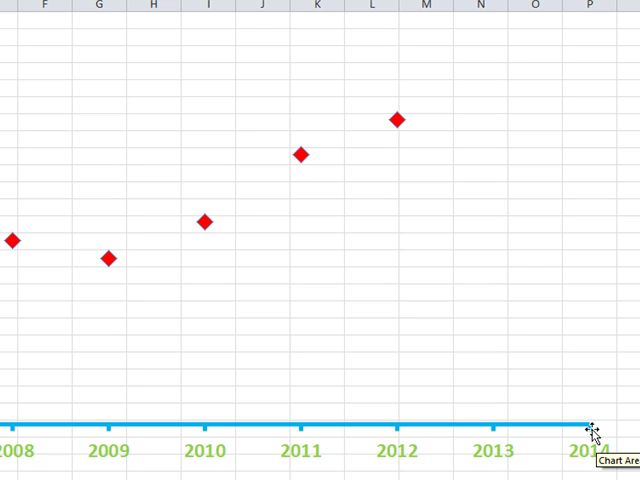
{"action": "mouse_move", "coordinate": [190, 265]}
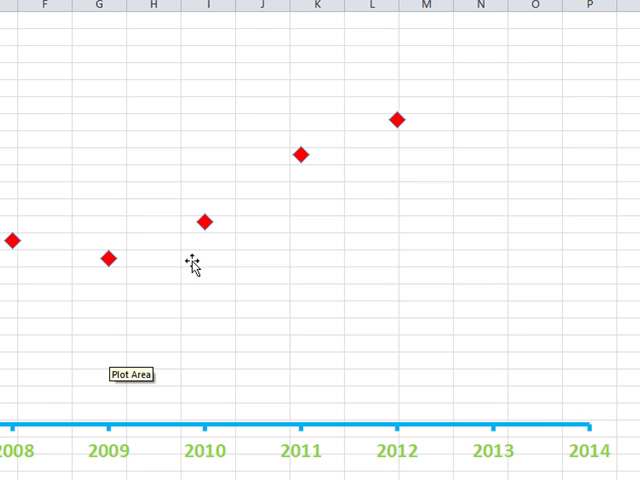
{"action": "mouse_move", "coordinate": [184, 340]}
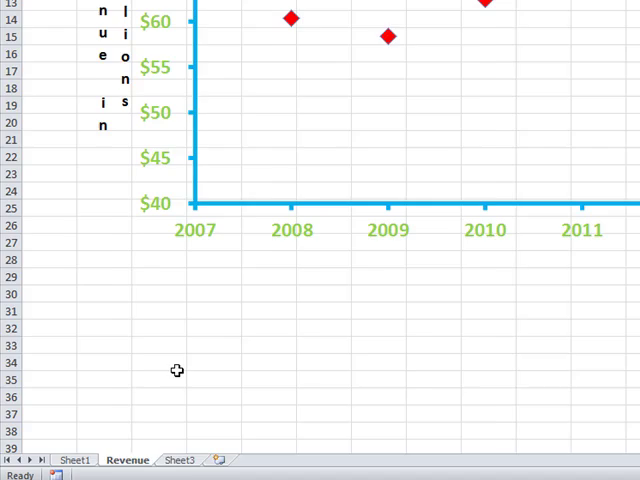
Step: Insert a markers-only scatter chart from the Revenue table on Sheet1
{"action": "left_click", "coordinate": [77, 459]}
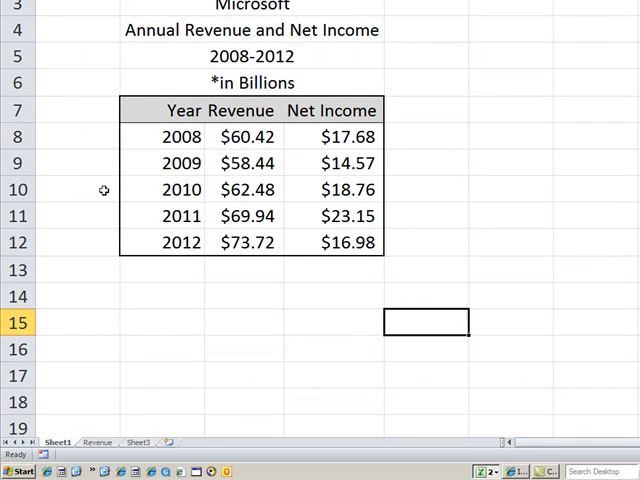
{"action": "left_click", "coordinate": [242, 110]}
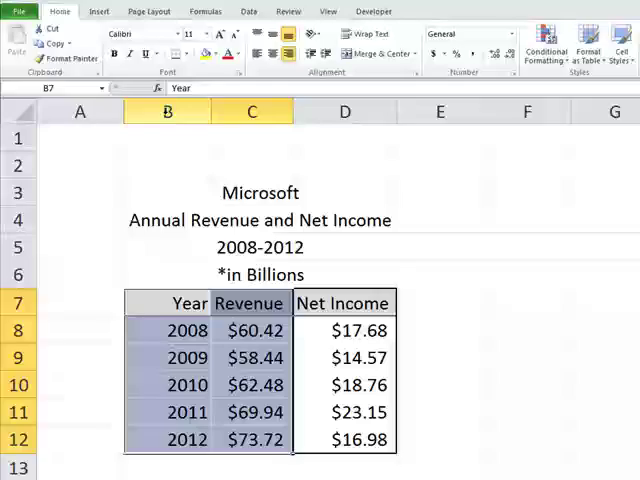
{"action": "left_click", "coordinate": [99, 11]}
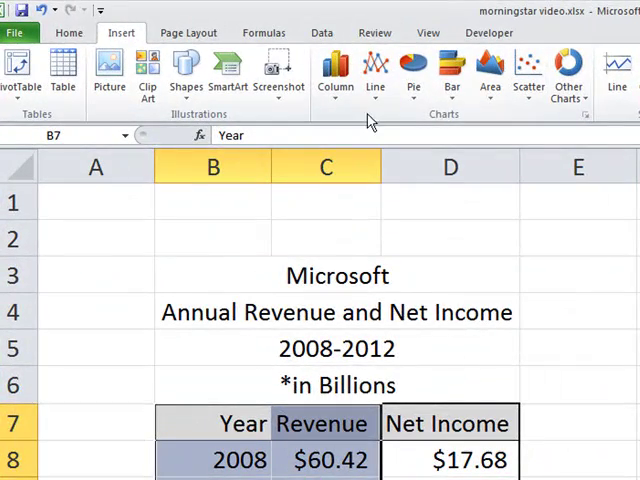
{"action": "mouse_move", "coordinate": [558, 120]}
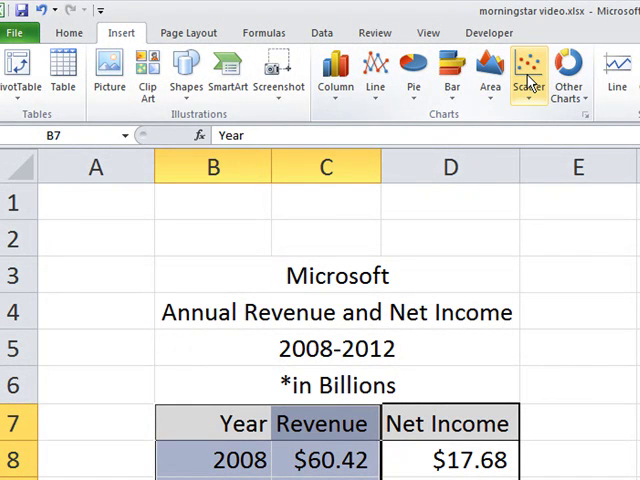
{"action": "left_click", "coordinate": [531, 70]}
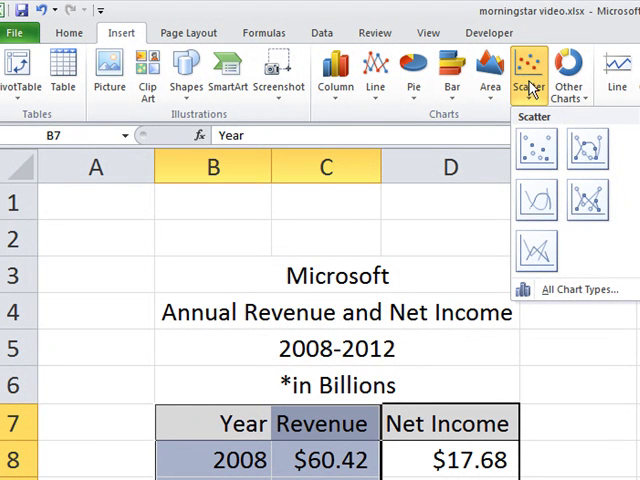
{"action": "mouse_move", "coordinate": [589, 155]}
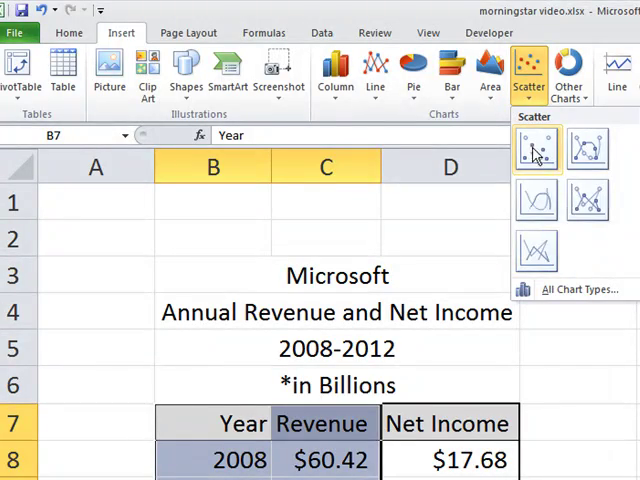
{"action": "left_click", "coordinate": [535, 152]}
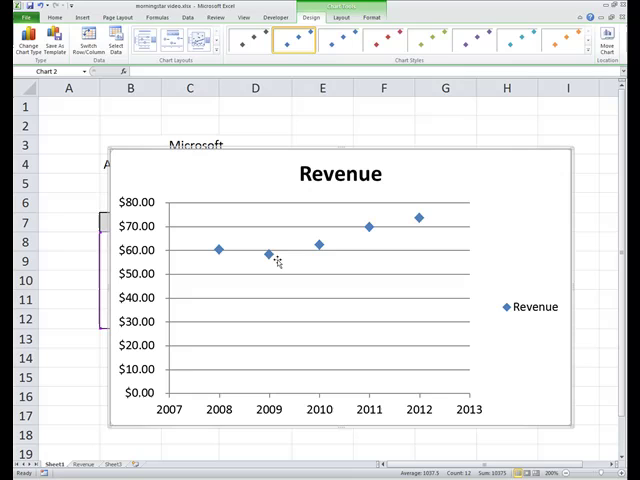
{"action": "mouse_move", "coordinate": [408, 237]}
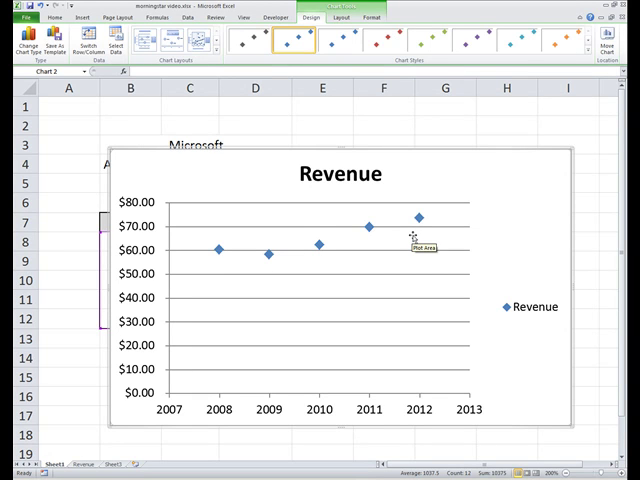
{"action": "mouse_move", "coordinate": [512, 180]}
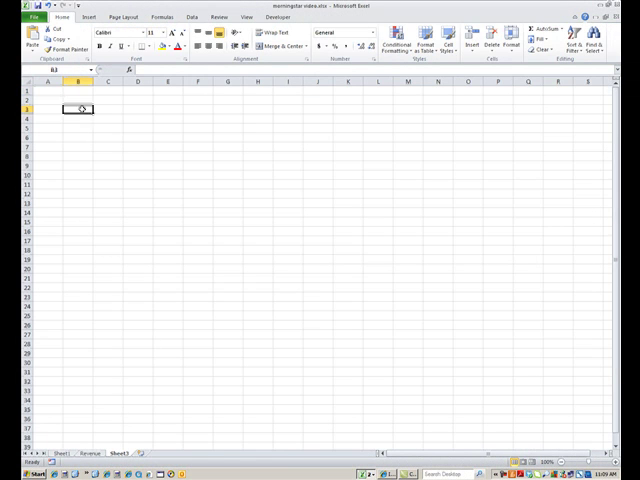
Step: Paste the Revenue chart copy onto the empty Sheet3 and change its font size
{"action": "right_click", "coordinate": [78, 108]}
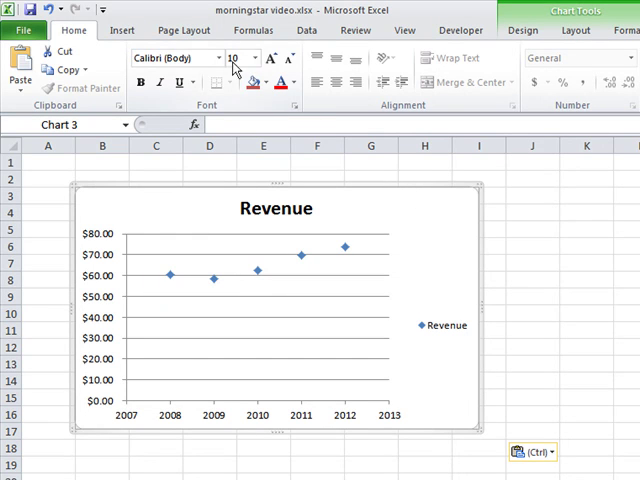
{"action": "left_click", "coordinate": [258, 57]}
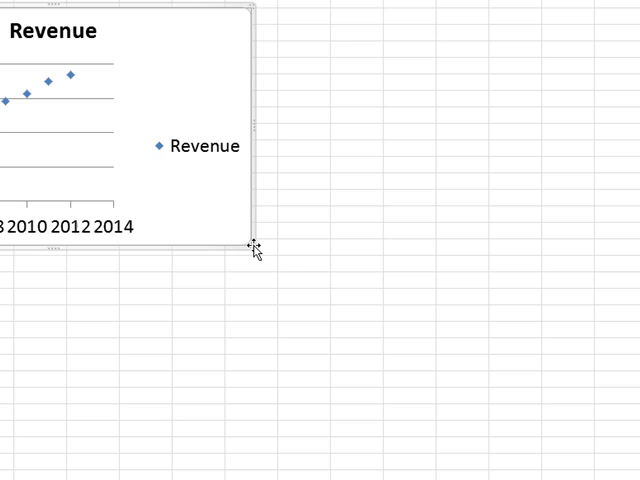
Step: Enlarge the Sheet3 chart by dragging its corner, then select the plot area and gridlines
{"action": "left_click_drag", "start_coordinate": [258, 242], "coordinate": [333, 318]}
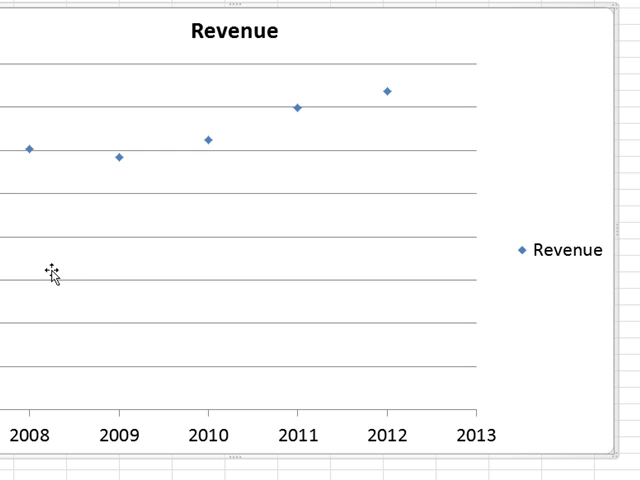
{"action": "left_click", "coordinate": [52, 273]}
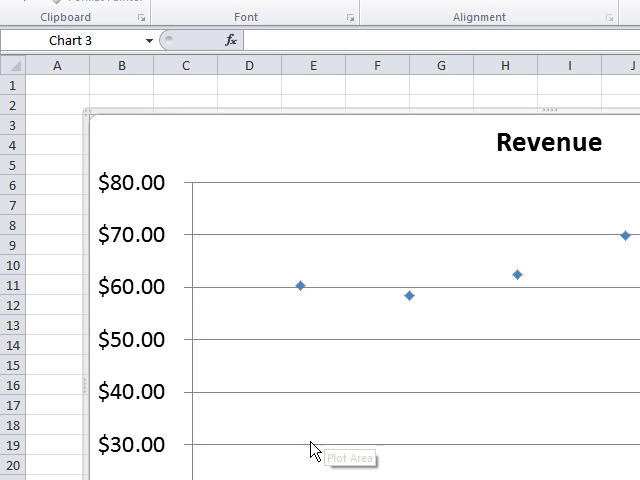
{"action": "left_click", "coordinate": [542, 141]}
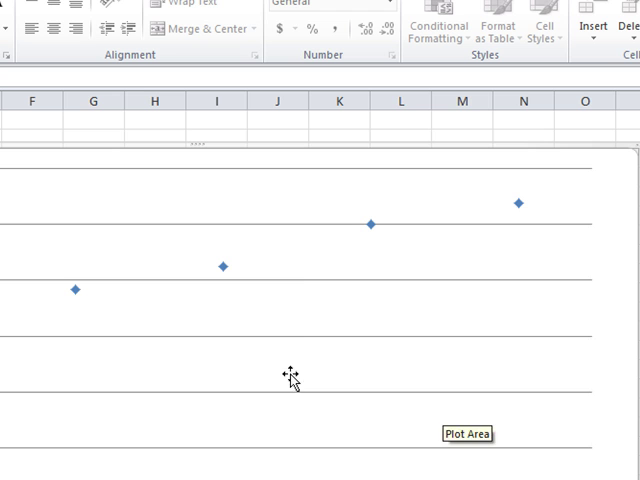
{"action": "mouse_move", "coordinate": [308, 285]}
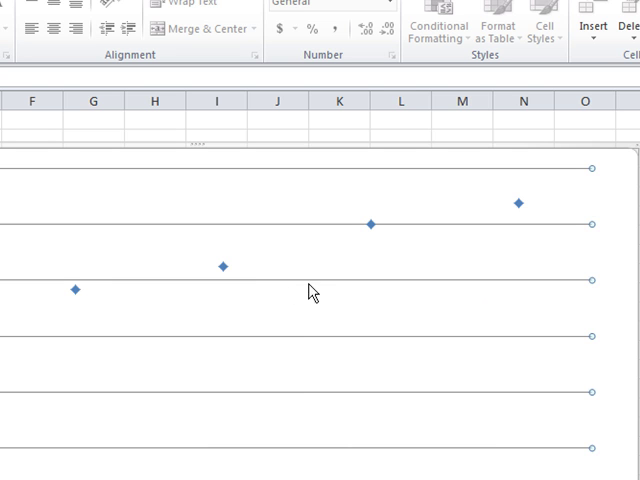
{"action": "mouse_move", "coordinate": [519, 295]}
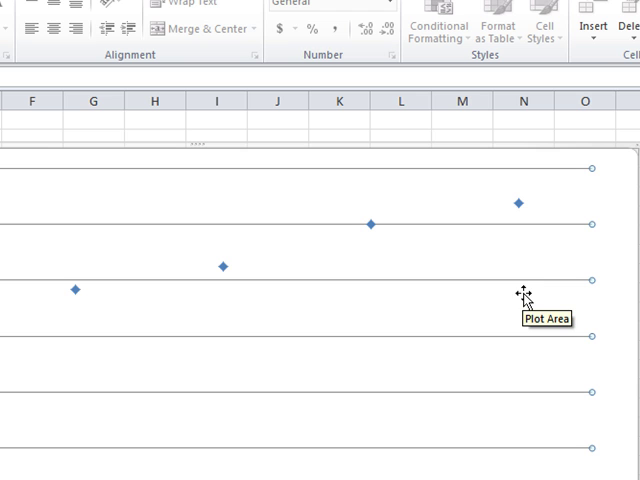
{"action": "mouse_move", "coordinate": [588, 345]}
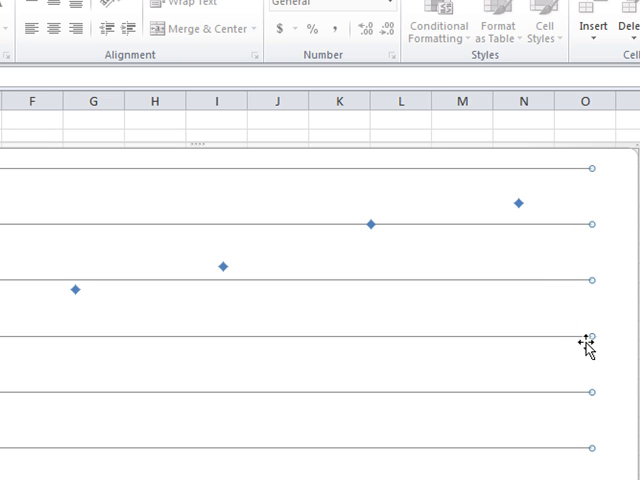
{"action": "mouse_move", "coordinate": [492, 343]}
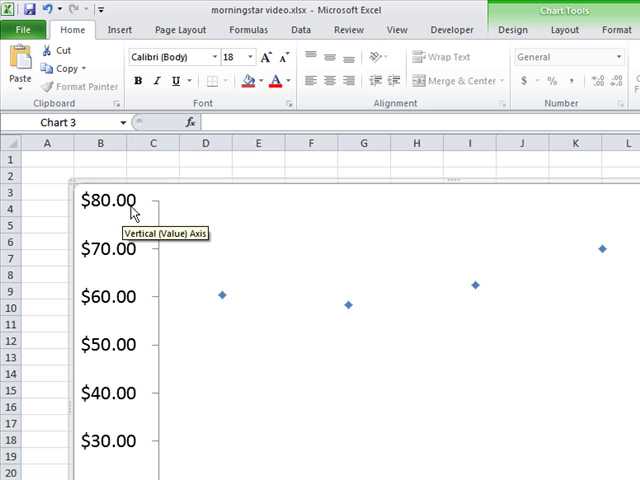
{"action": "mouse_move", "coordinate": [125, 262]}
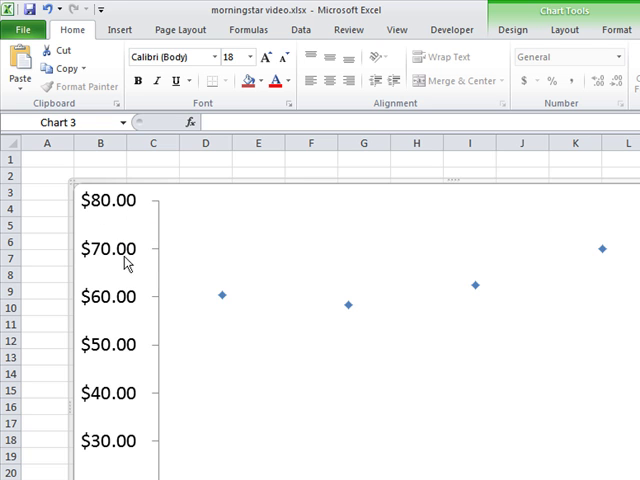
{"action": "mouse_move", "coordinate": [123, 262]}
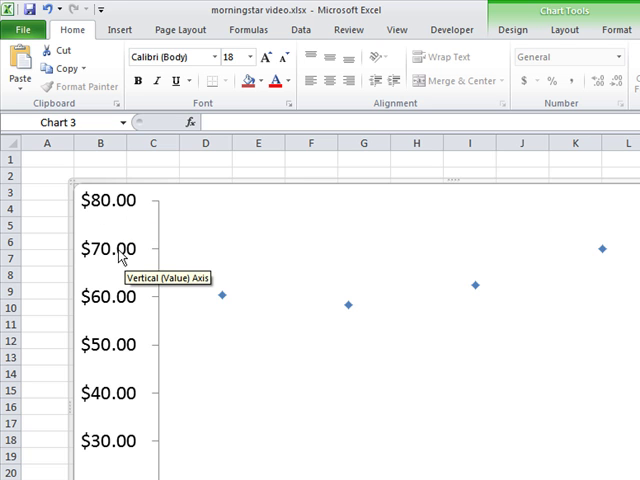
{"action": "mouse_move", "coordinate": [127, 252]}
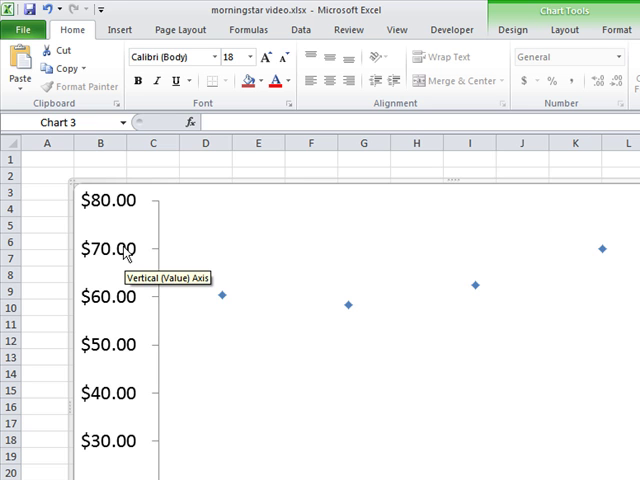
Step: Format the vertical axis numbers with 0 decimal places
{"action": "left_click", "coordinate": [125, 252]}
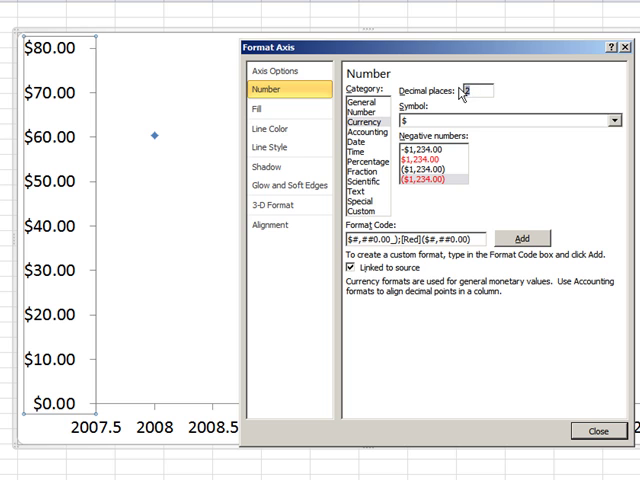
{"action": "type", "text": "0"}
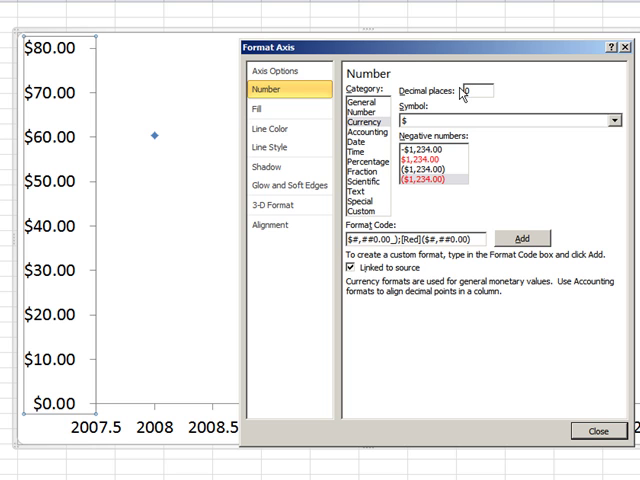
{"action": "left_click", "coordinate": [600, 431]}
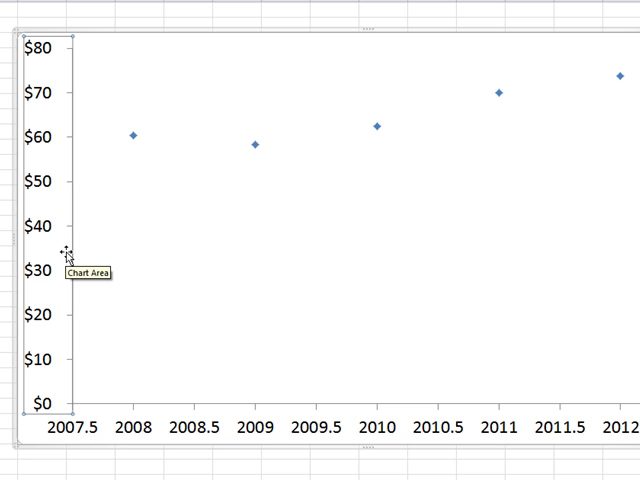
{"action": "mouse_move", "coordinate": [53, 400]}
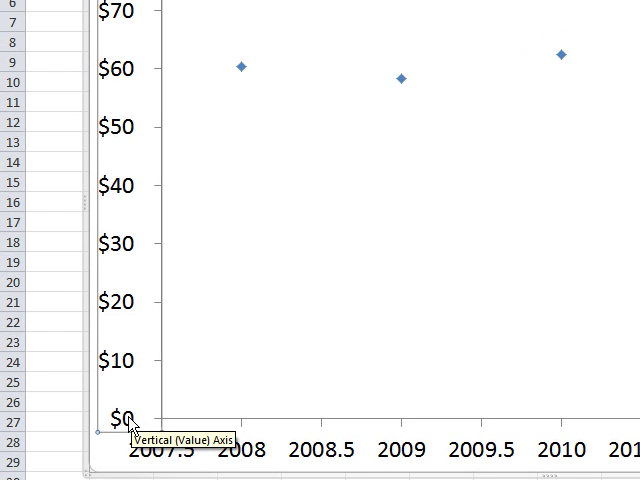
{"action": "mouse_move", "coordinate": [139, 137]}
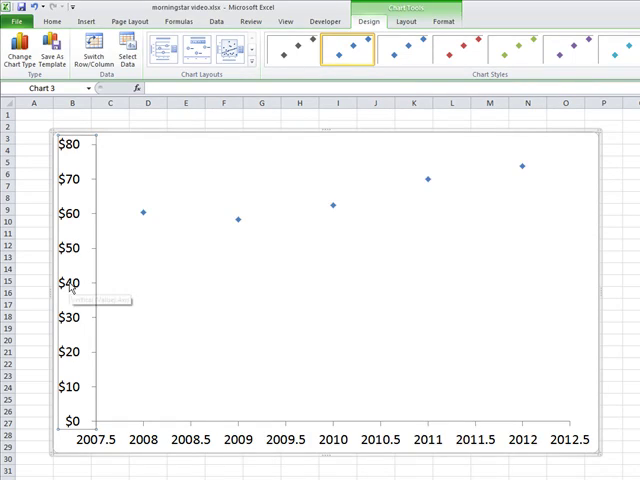
Step: Fix the vertical axis minimum at 50 so it spans $50 to $75
{"action": "double_click", "coordinate": [70, 290]}
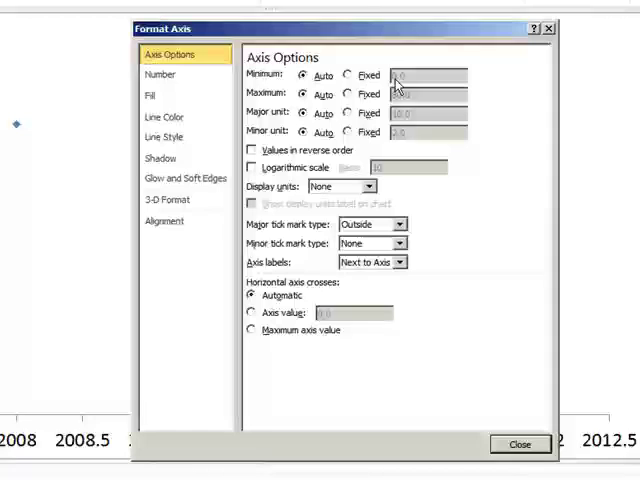
{"action": "left_click", "coordinate": [349, 75]}
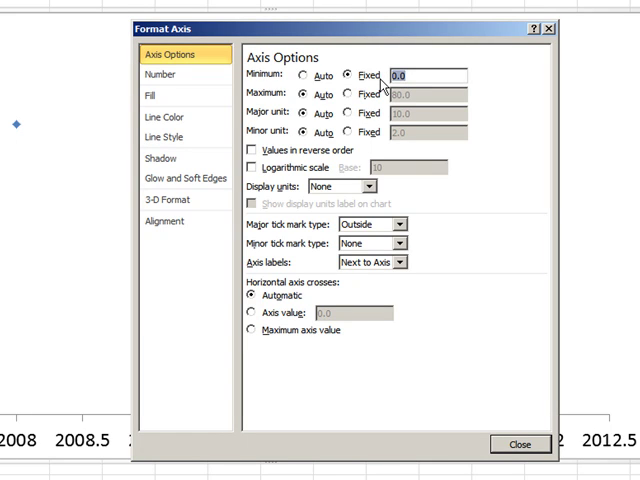
{"action": "type", "text": "50"}
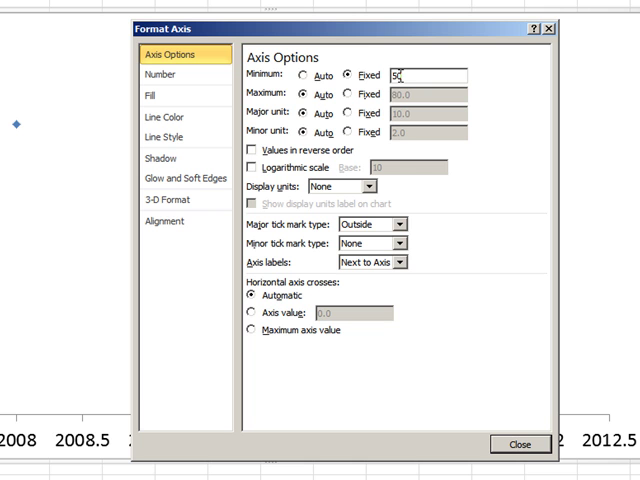
{"action": "left_click", "coordinate": [529, 443]}
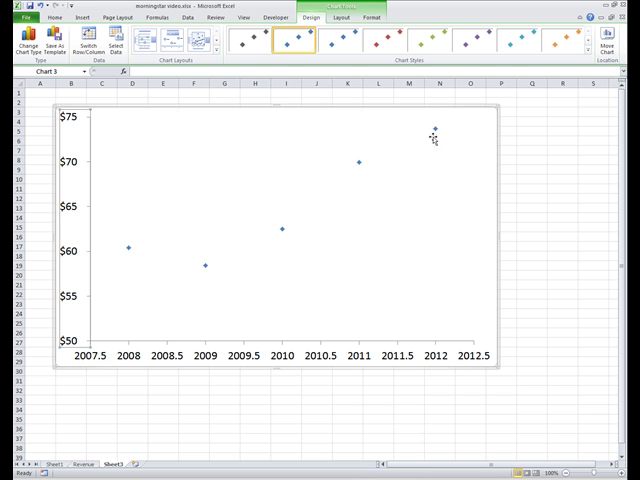
{"action": "mouse_move", "coordinate": [435, 127]}
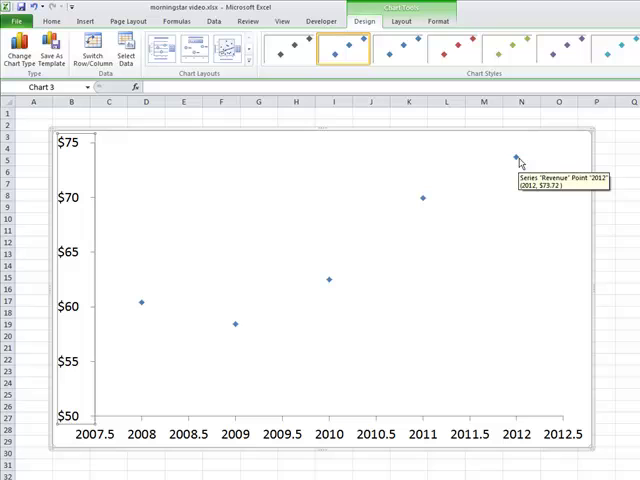
{"action": "mouse_move", "coordinate": [232, 174]}
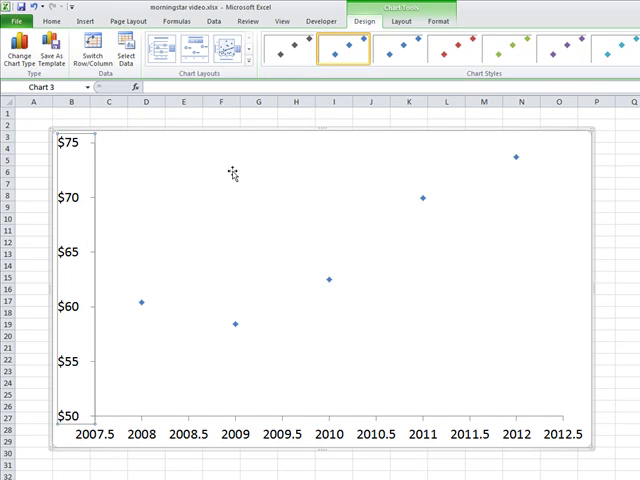
{"action": "mouse_move", "coordinate": [78, 160]}
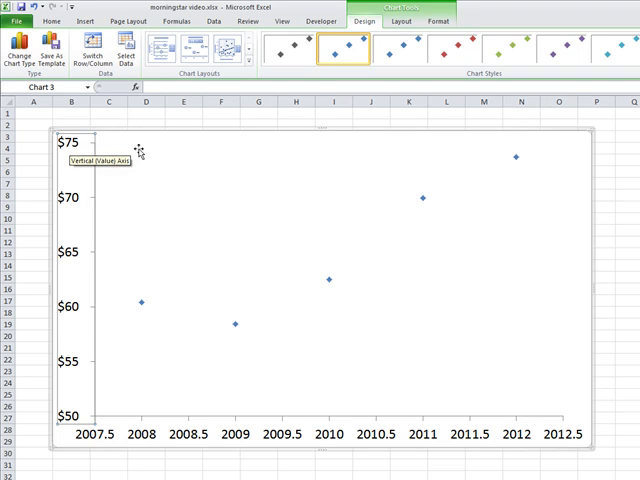
{"action": "mouse_move", "coordinate": [564, 143]}
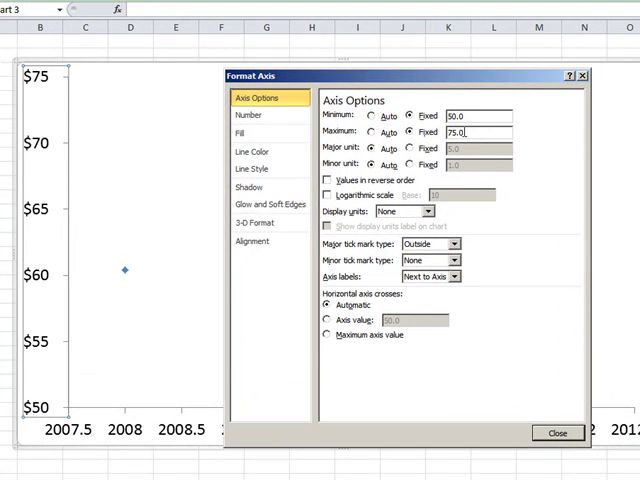
{"action": "type", "text": "90.0"}
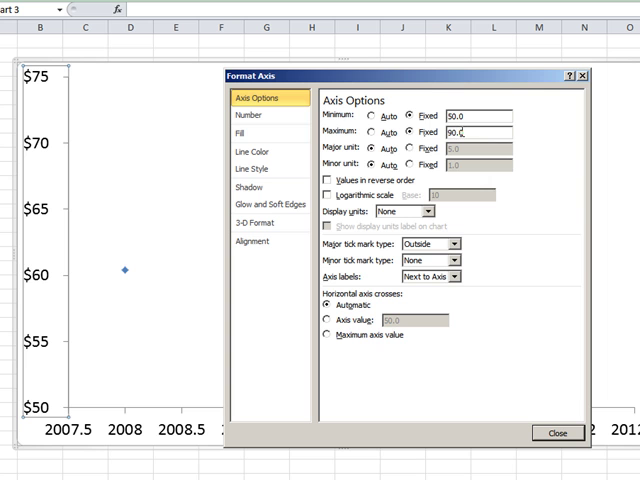
{"action": "left_click", "coordinate": [560, 432]}
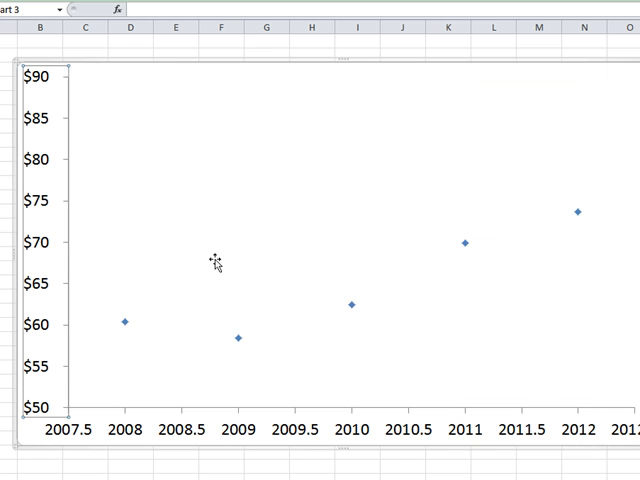
{"action": "mouse_move", "coordinate": [160, 365]}
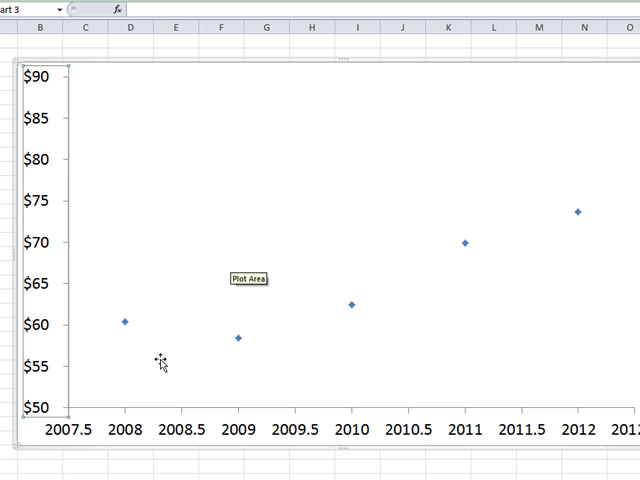
{"action": "mouse_move", "coordinate": [583, 390]}
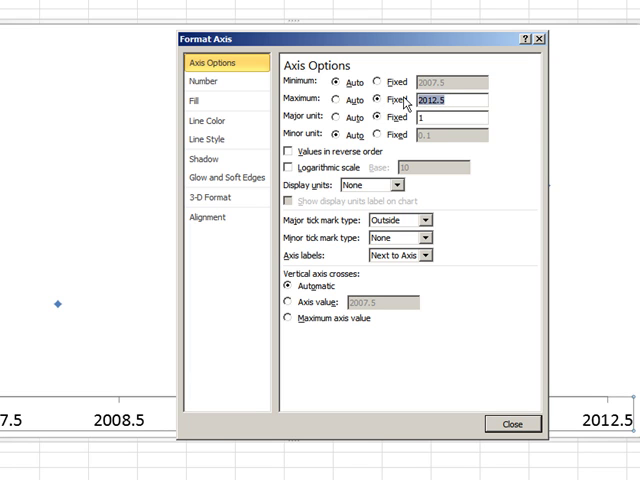
Step: Set the year axis maximum to a fixed 2014 with a one-year major unit
{"action": "type", "text": "2014"}
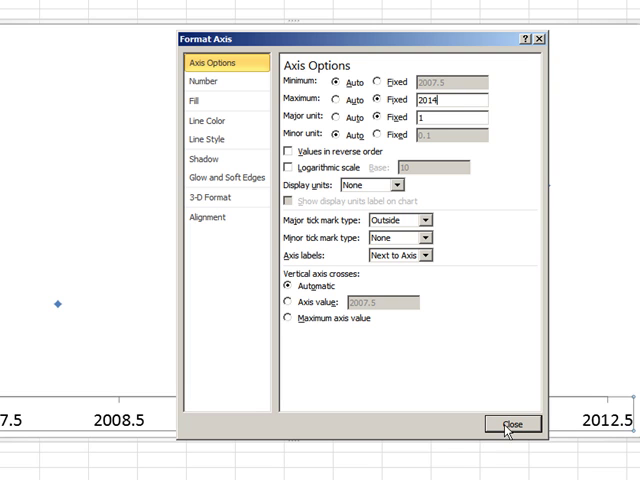
{"action": "left_click", "coordinate": [528, 424]}
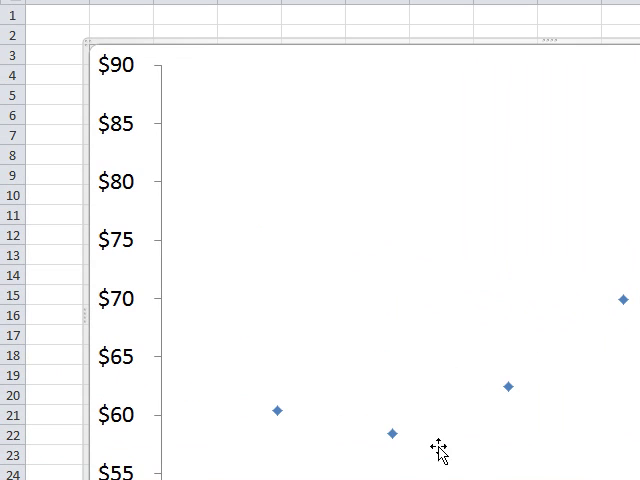
{"action": "mouse_move", "coordinate": [400, 436]}
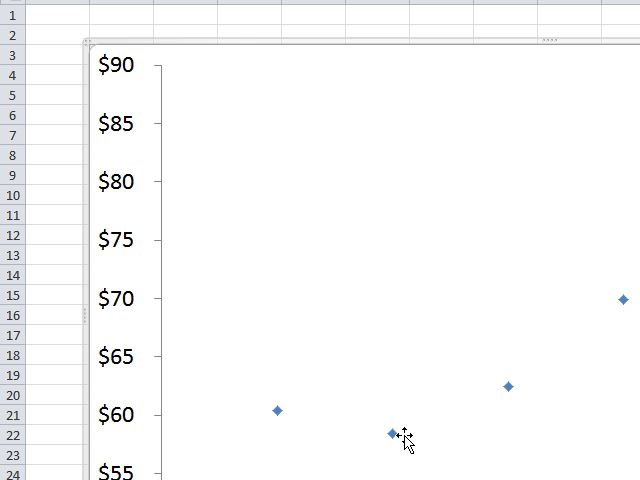
{"action": "mouse_move", "coordinate": [379, 253]}
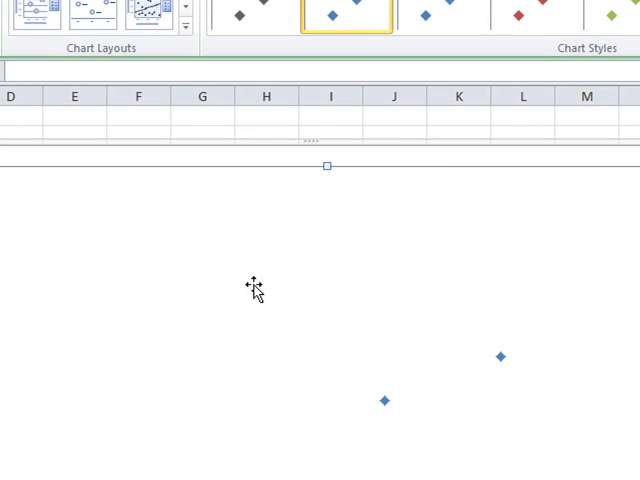
{"action": "mouse_move", "coordinate": [278, 277]}
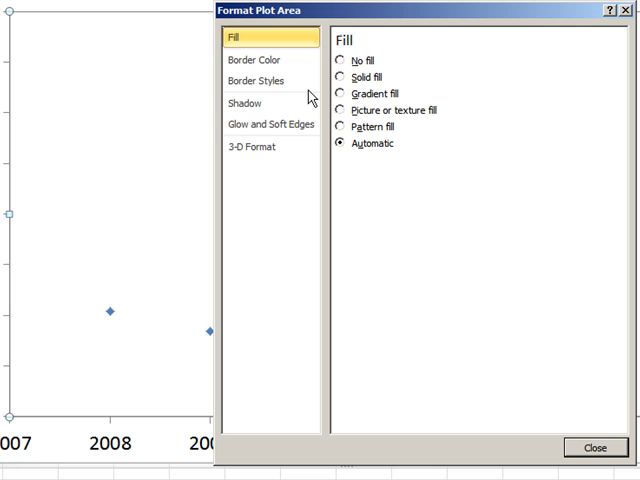
{"action": "mouse_move", "coordinate": [247, 47]}
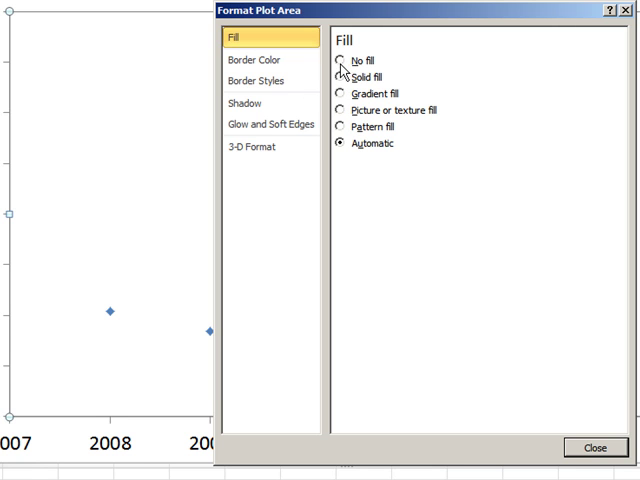
Step: Give the plot area No fill and a No line border
{"action": "left_click", "coordinate": [345, 59]}
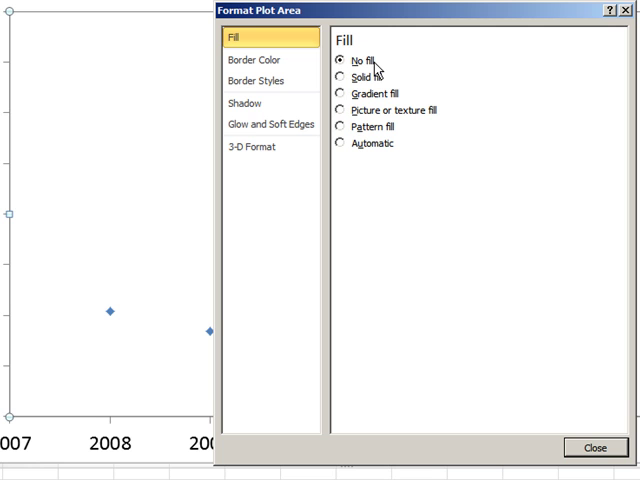
{"action": "left_click", "coordinate": [260, 59]}
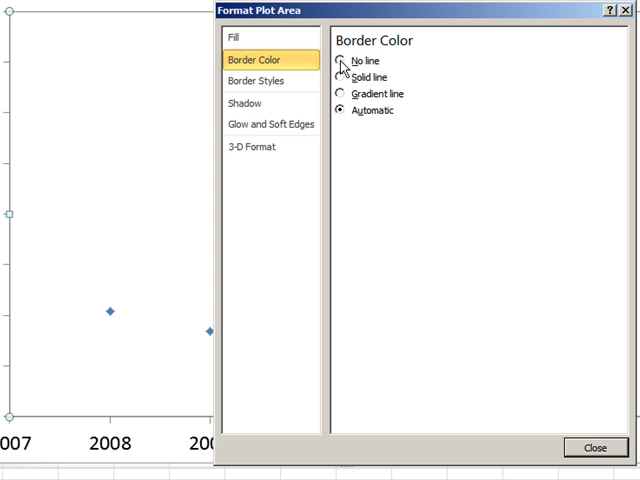
{"action": "left_click", "coordinate": [344, 60]}
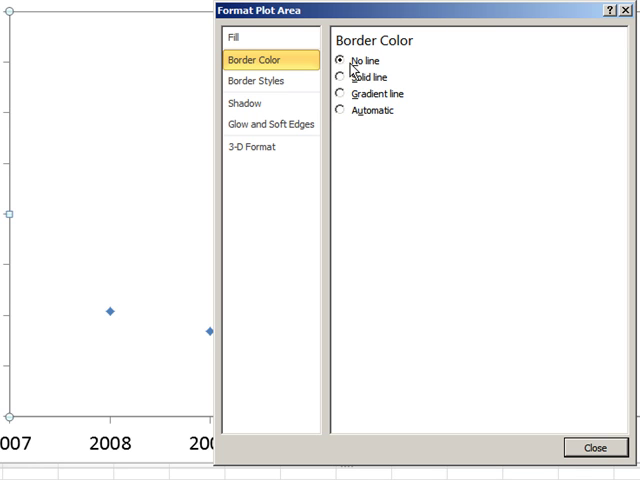
{"action": "left_click", "coordinate": [591, 447]}
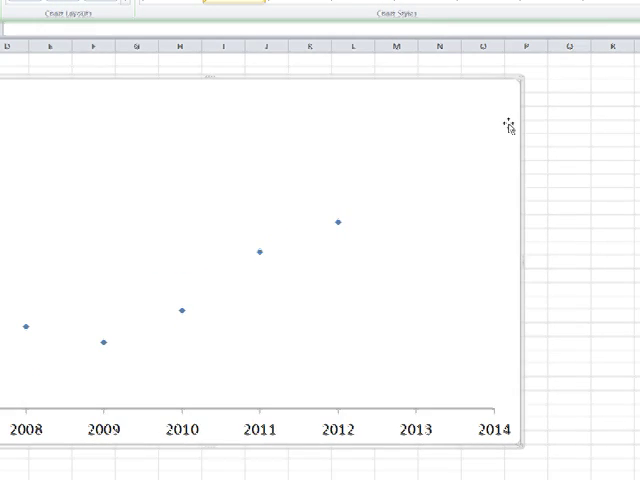
Step: Set the whole chart area to No fill with no border line
{"action": "double_click", "coordinate": [510, 125]}
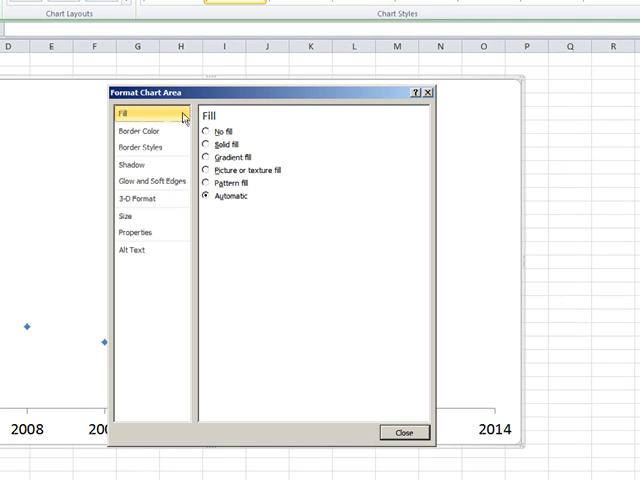
{"action": "left_click", "coordinate": [208, 131]}
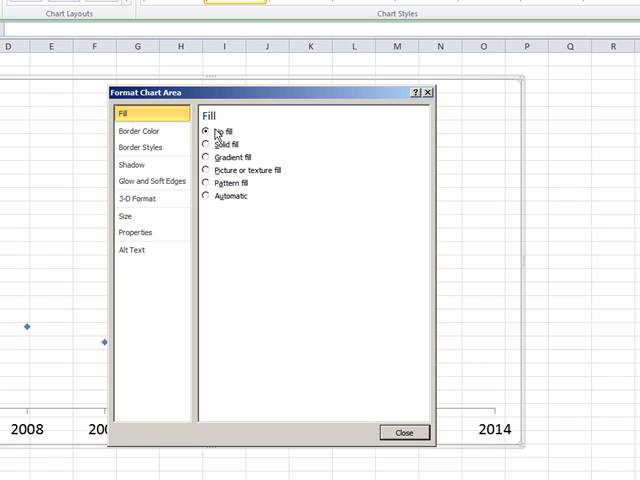
{"action": "left_click", "coordinate": [137, 131]}
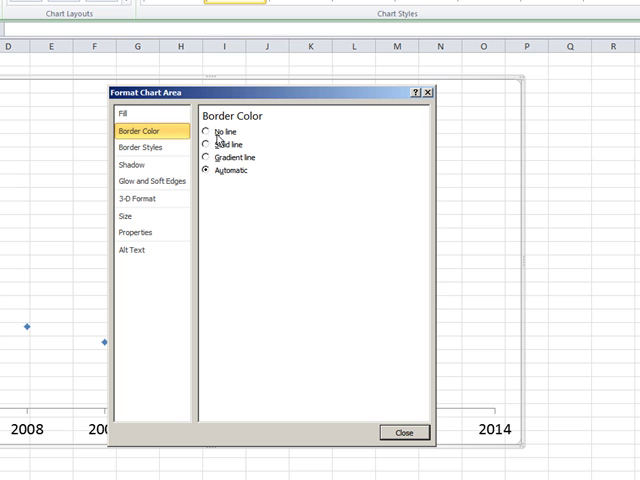
{"action": "left_click", "coordinate": [405, 433]}
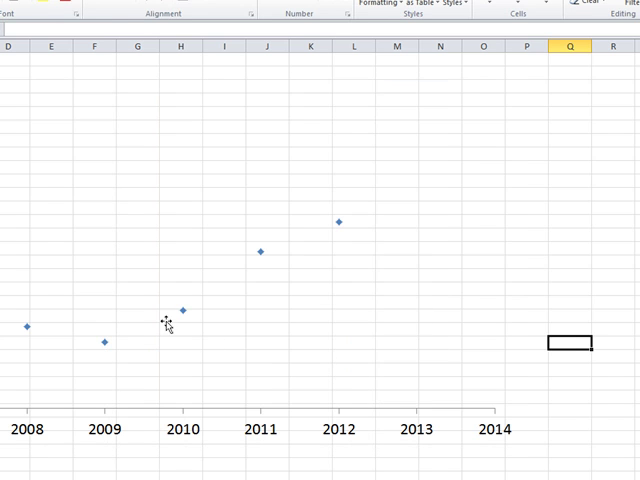
{"action": "mouse_move", "coordinate": [285, 250]}
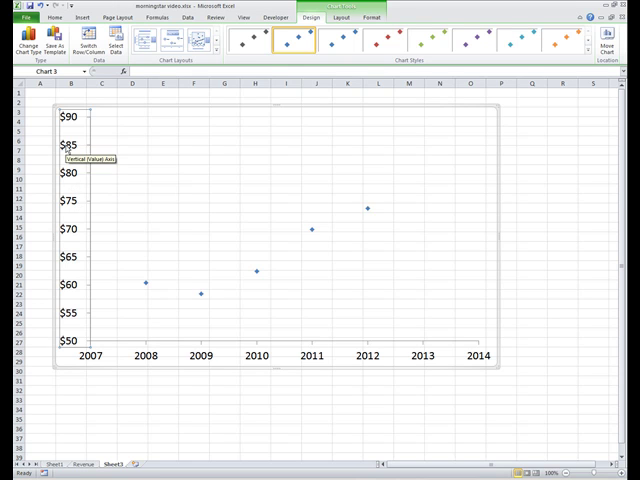
Step: Colour the vertical axis dollar labels green
{"action": "left_click", "coordinate": [57, 21]}
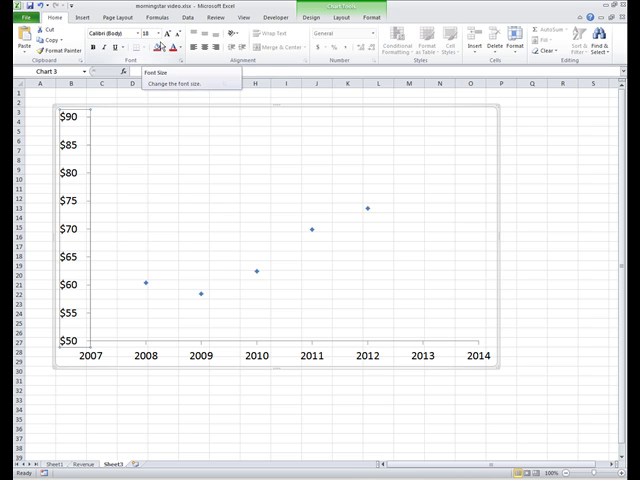
{"action": "mouse_move", "coordinate": [178, 60]}
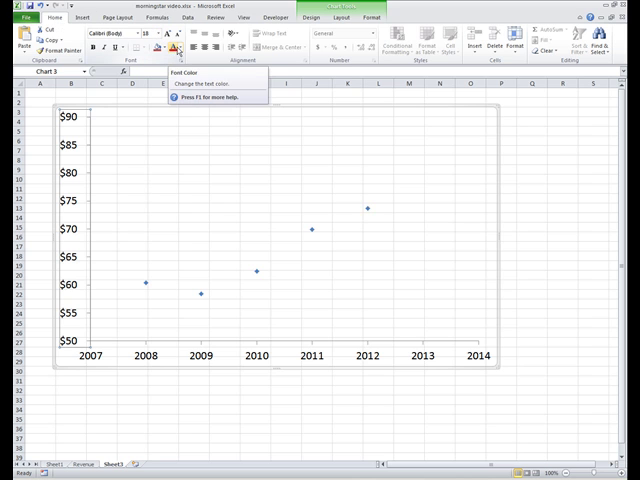
{"action": "left_click", "coordinate": [177, 48]}
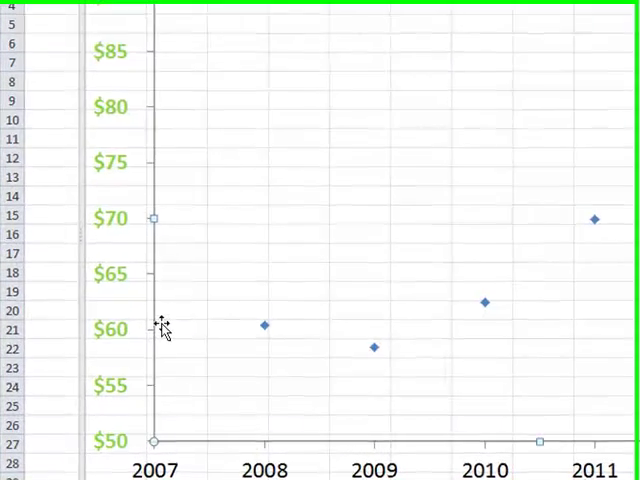
{"action": "mouse_move", "coordinate": [152, 293]}
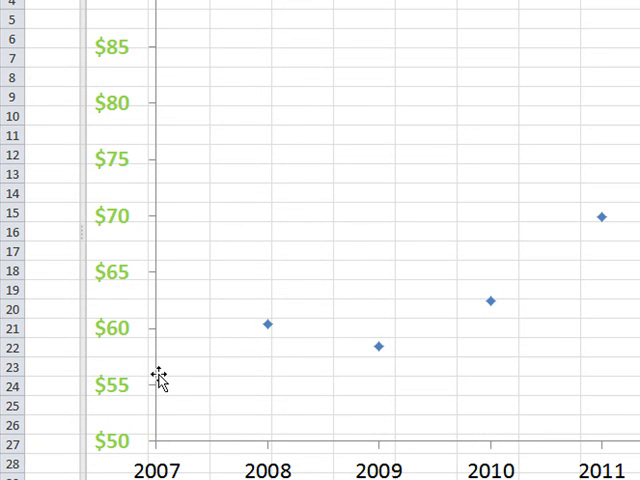
{"action": "mouse_move", "coordinate": [152, 373]}
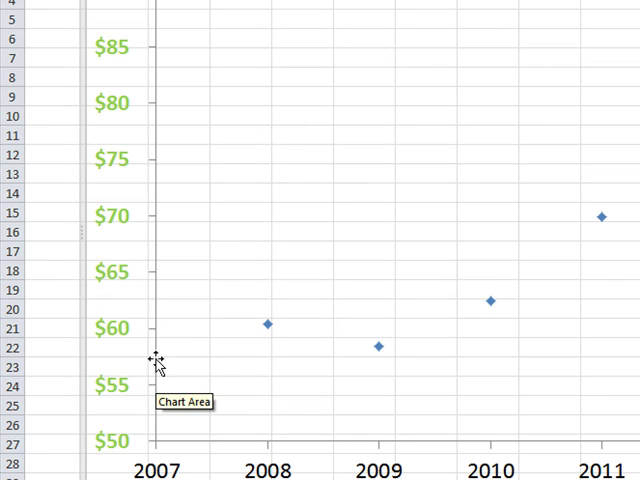
{"action": "mouse_move", "coordinate": [150, 430]}
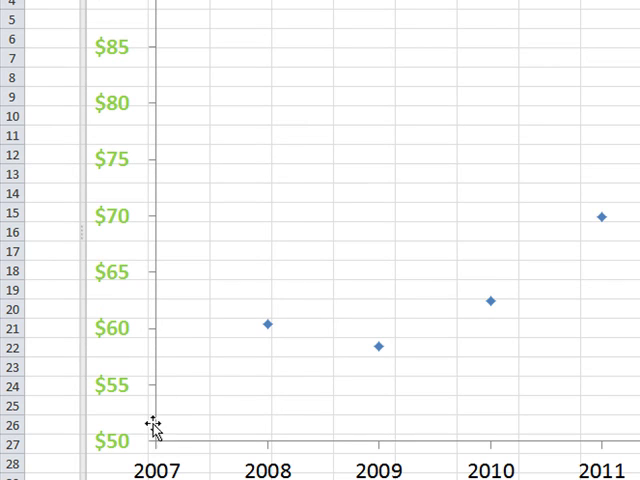
{"action": "mouse_move", "coordinate": [165, 431]}
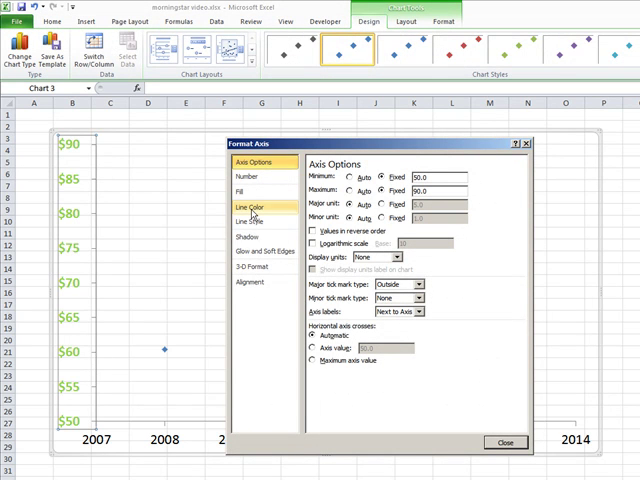
Step: Make the vertical axis line solid blue and 4.5 pt wide
{"action": "left_click", "coordinate": [251, 207]}
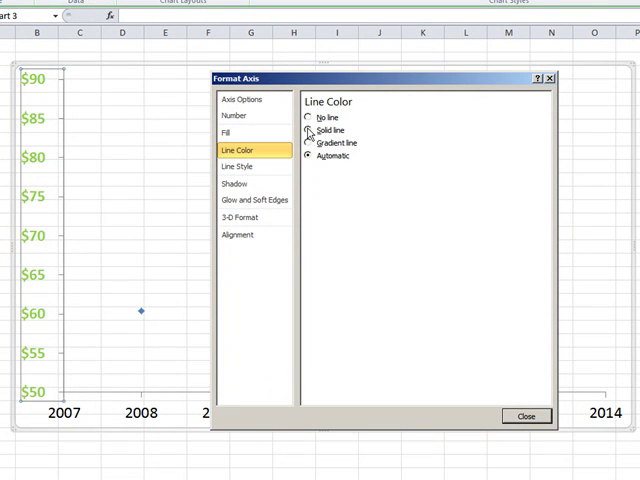
{"action": "left_click", "coordinate": [313, 130]}
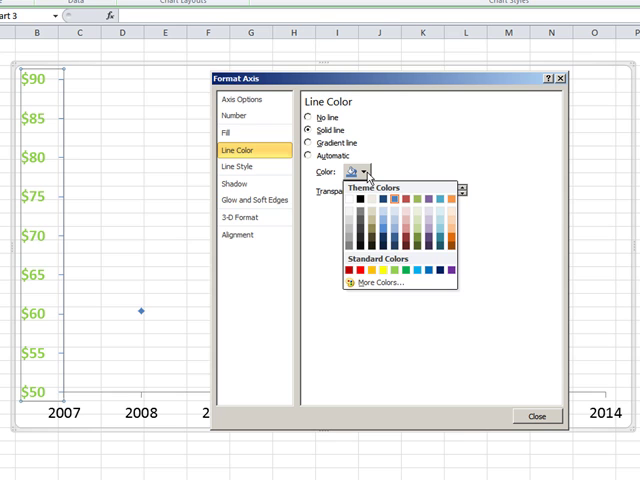
{"action": "mouse_move", "coordinate": [390, 270]}
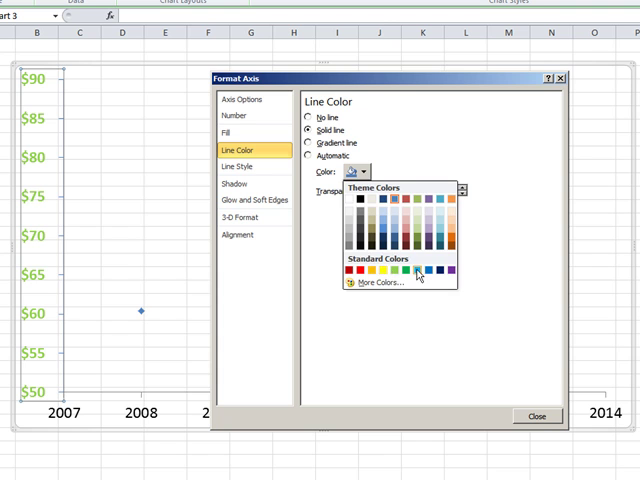
{"action": "left_click", "coordinate": [416, 272]}
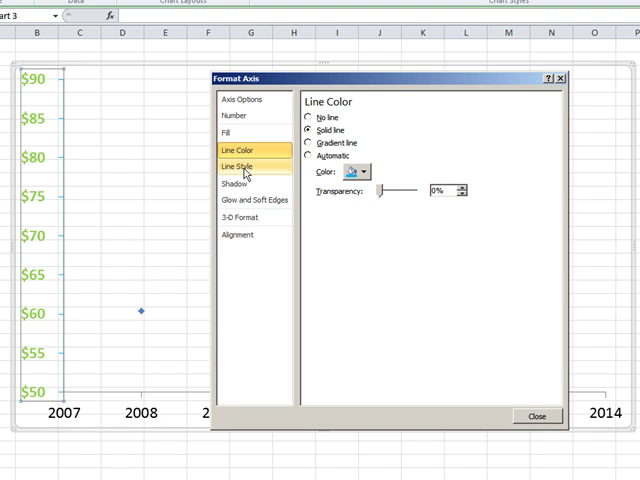
{"action": "left_click", "coordinate": [237, 165]}
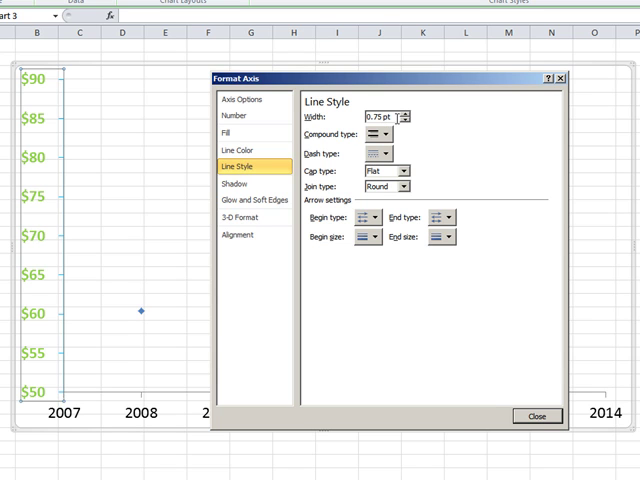
{"action": "type", "text": "4.5"}
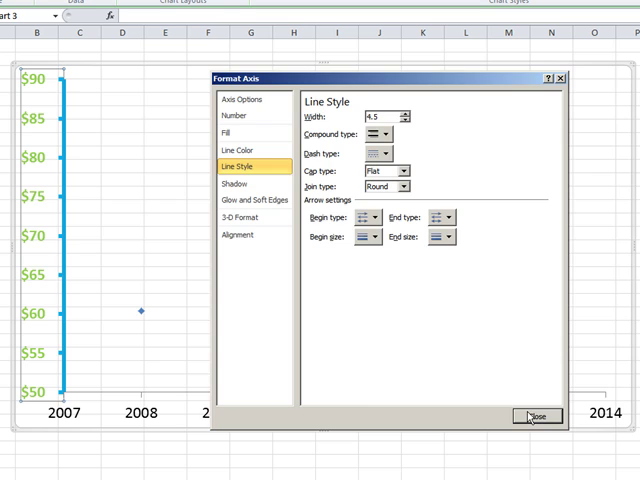
{"action": "left_click", "coordinate": [534, 419]}
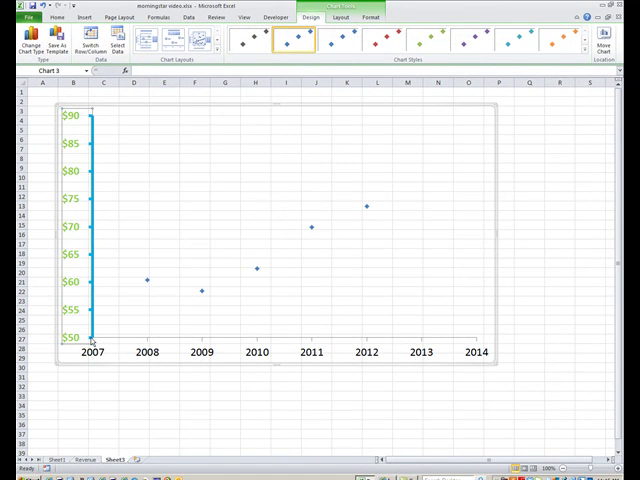
{"action": "mouse_move", "coordinate": [184, 342]}
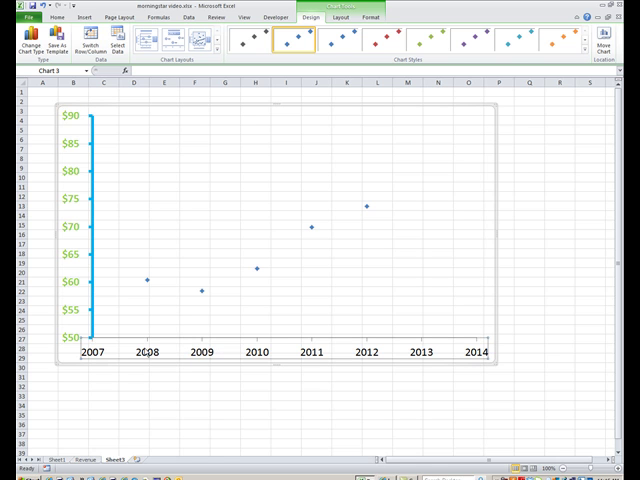
{"action": "mouse_move", "coordinate": [150, 353]}
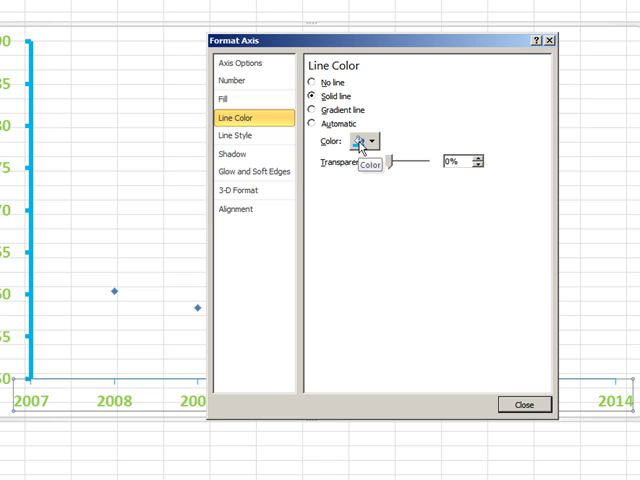
Step: Give the horizontal axis a blue 4.5 pt line with green year labels
{"action": "left_click", "coordinate": [238, 133]}
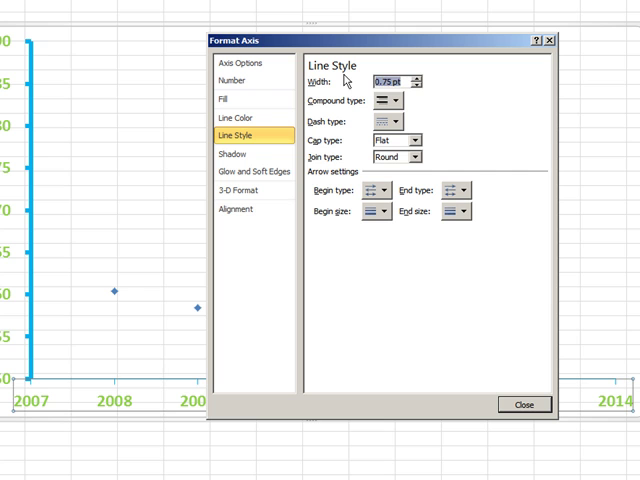
{"action": "type", "text": "4.5"}
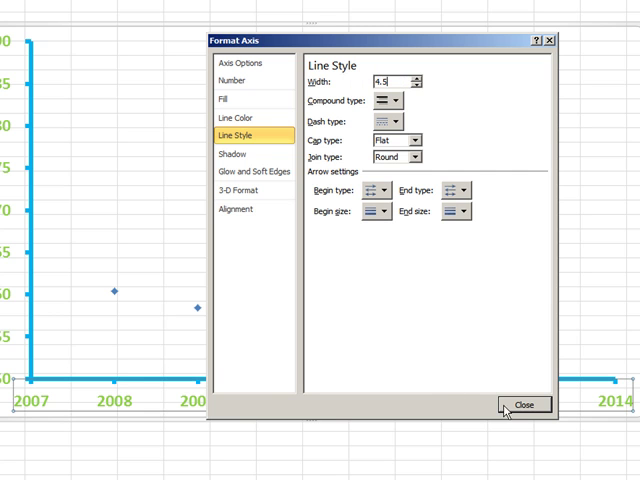
{"action": "left_click", "coordinate": [526, 405]}
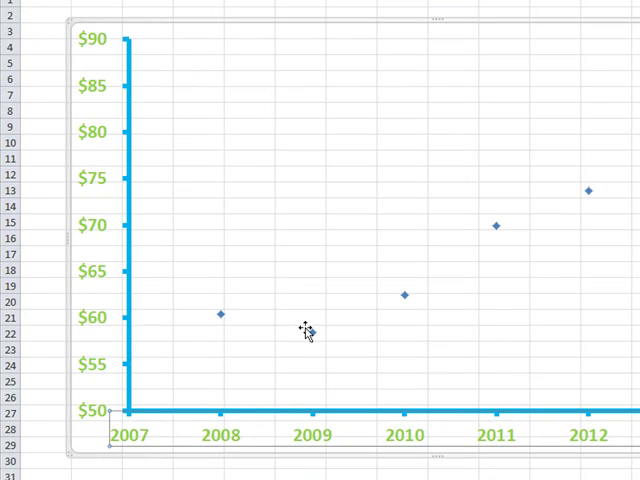
{"action": "mouse_move", "coordinate": [307, 331]}
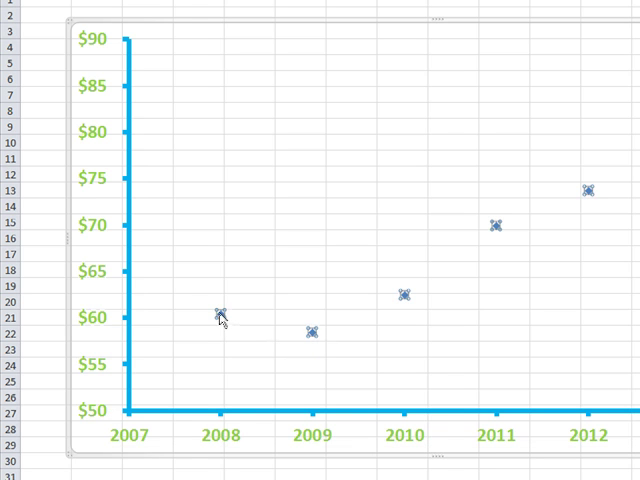
{"action": "mouse_move", "coordinate": [312, 333]}
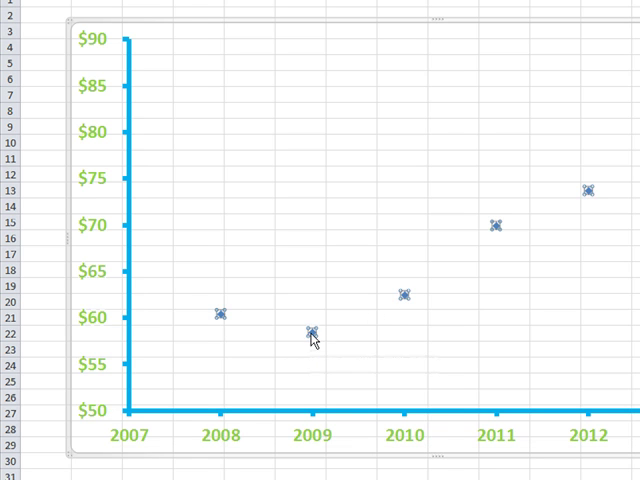
Step: Open Format Data Point for the 2009 revenue point
{"action": "double_click", "coordinate": [310, 328]}
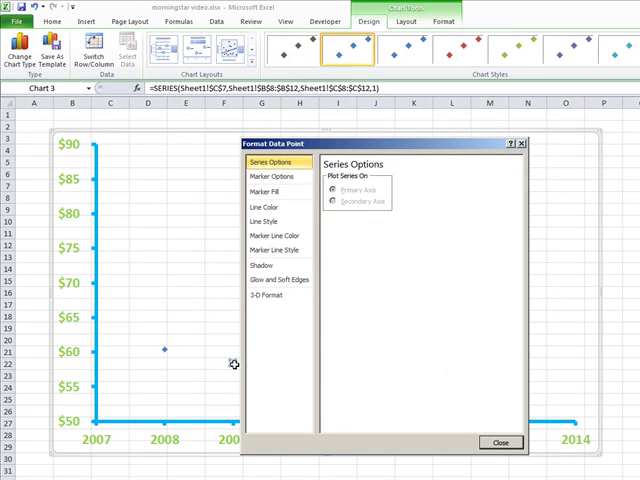
{"action": "mouse_move", "coordinate": [243, 353]}
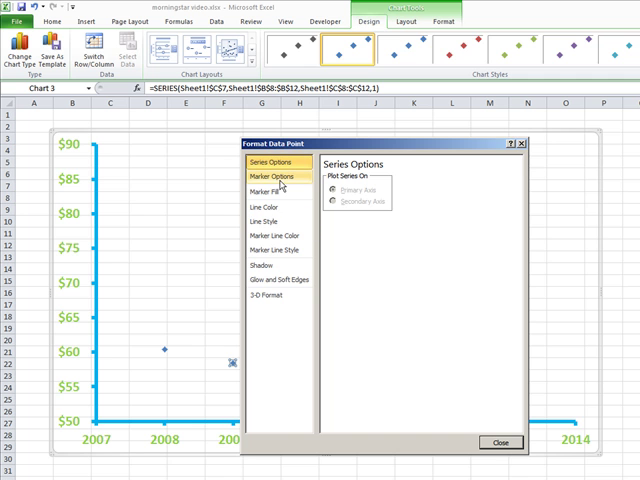
Step: Make the 2009 point a built-in diamond marker, size 14, with solid red fill
{"action": "left_click", "coordinate": [273, 177]}
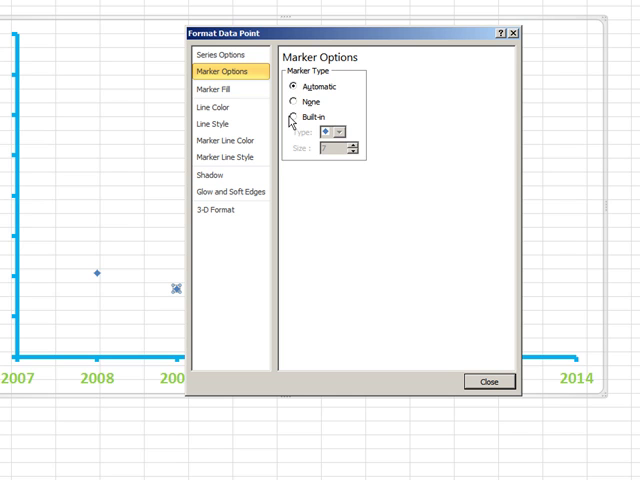
{"action": "left_click", "coordinate": [294, 118]}
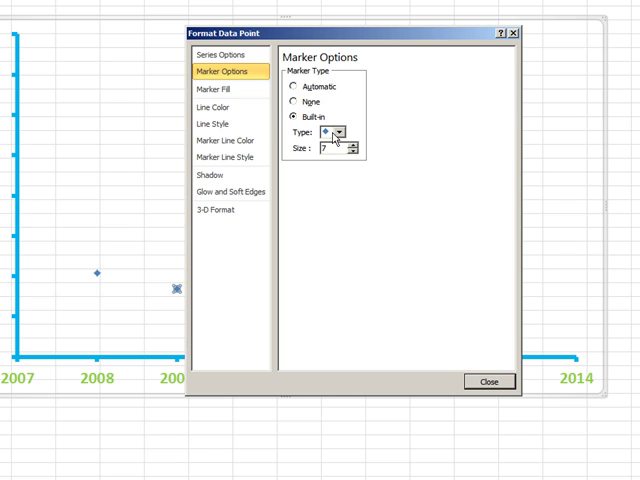
{"action": "left_click", "coordinate": [341, 132]}
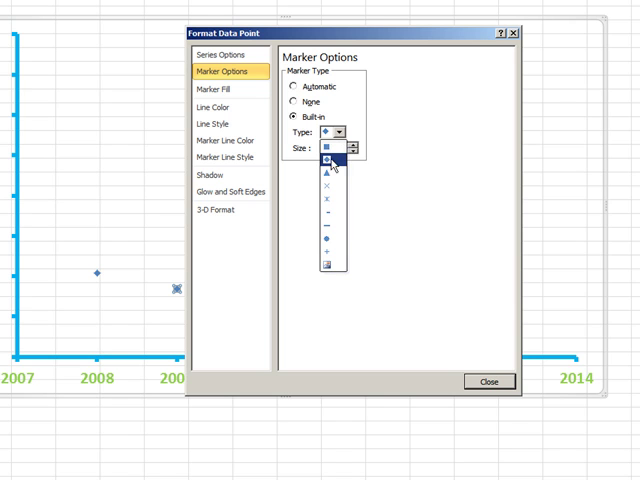
{"action": "left_click", "coordinate": [332, 160]}
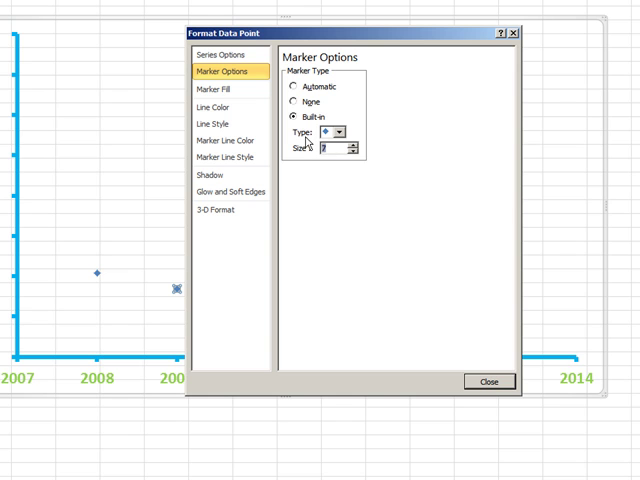
{"action": "type", "text": "14"}
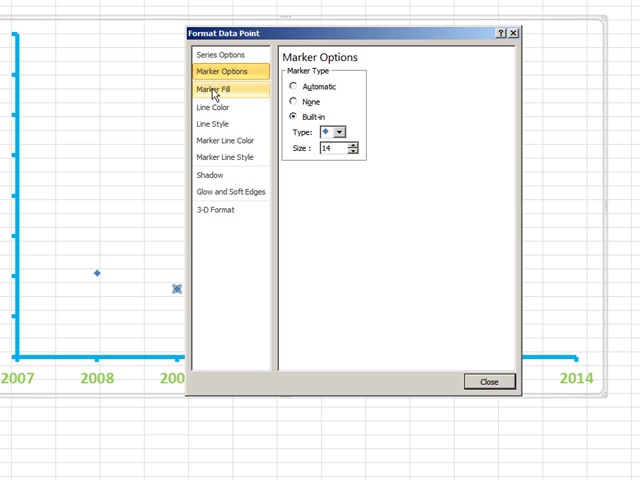
{"action": "left_click", "coordinate": [214, 91]}
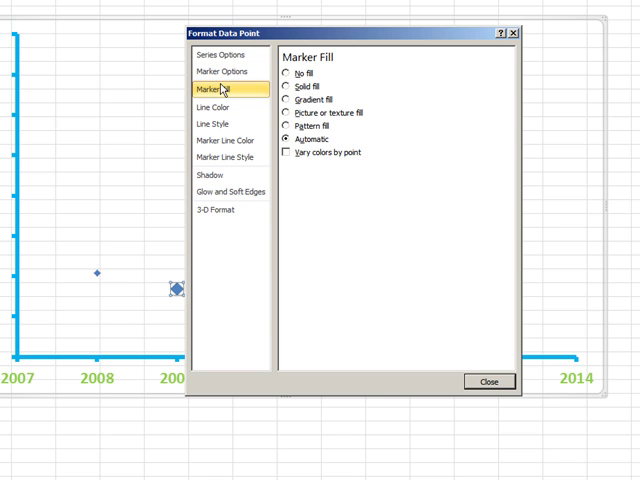
{"action": "left_click", "coordinate": [291, 86]}
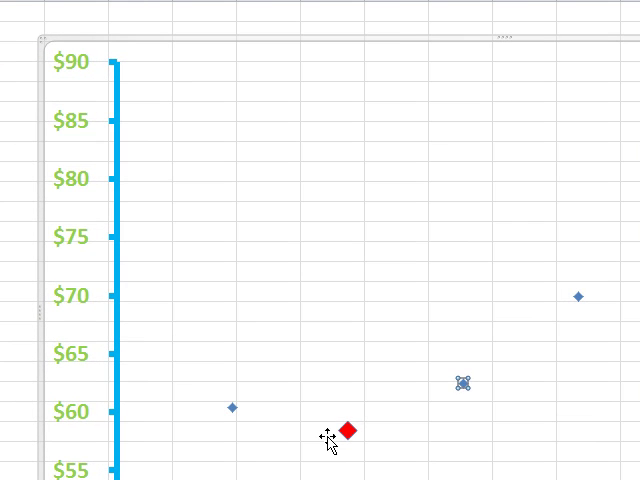
{"action": "mouse_move", "coordinate": [550, 342]}
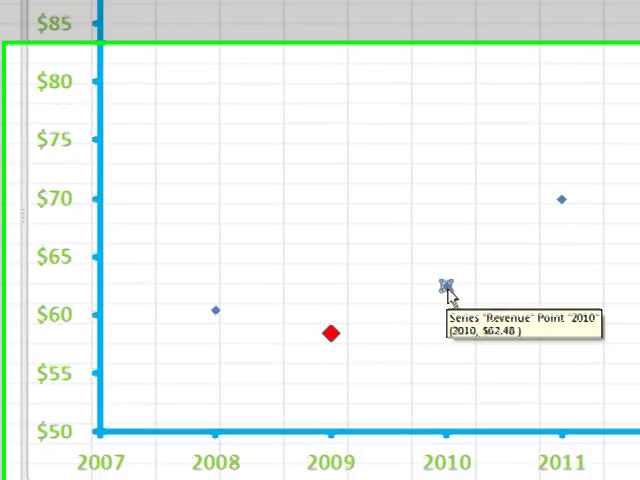
Step: Give the 2010 point a solid red fill and a built-in size-14 diamond marker
{"action": "right_click", "coordinate": [443, 287]}
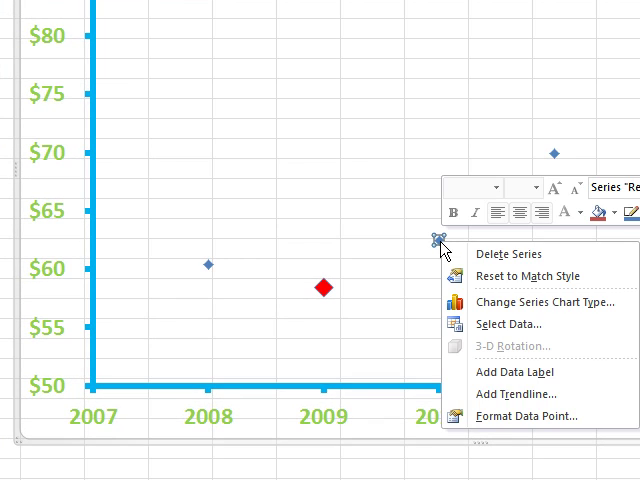
{"action": "left_click", "coordinate": [524, 416]}
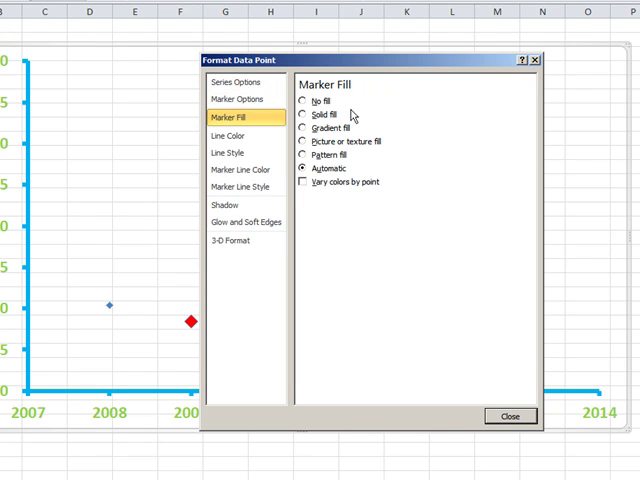
{"action": "left_click", "coordinate": [305, 114]}
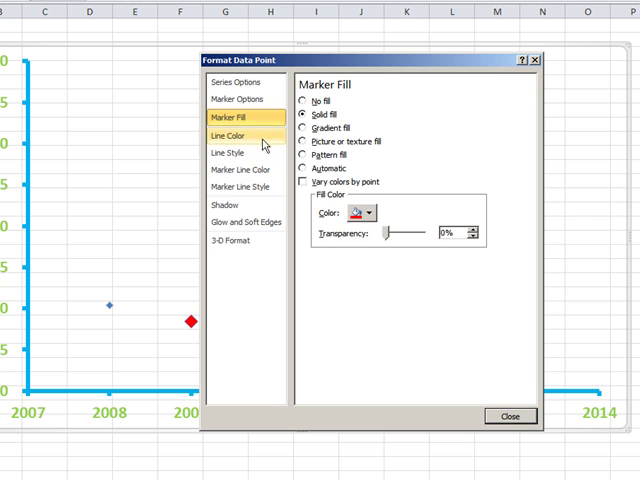
{"action": "left_click", "coordinate": [238, 101]}
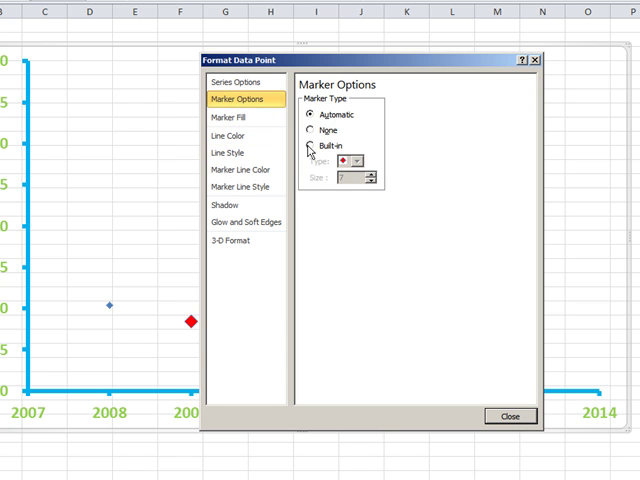
{"action": "left_click", "coordinate": [314, 148]}
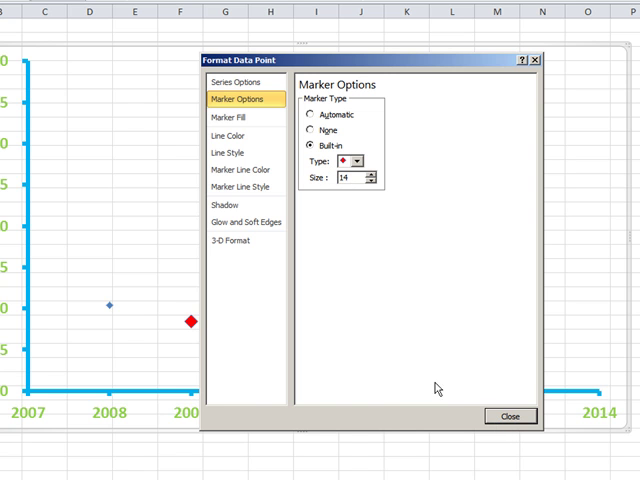
{"action": "left_click", "coordinate": [511, 416]}
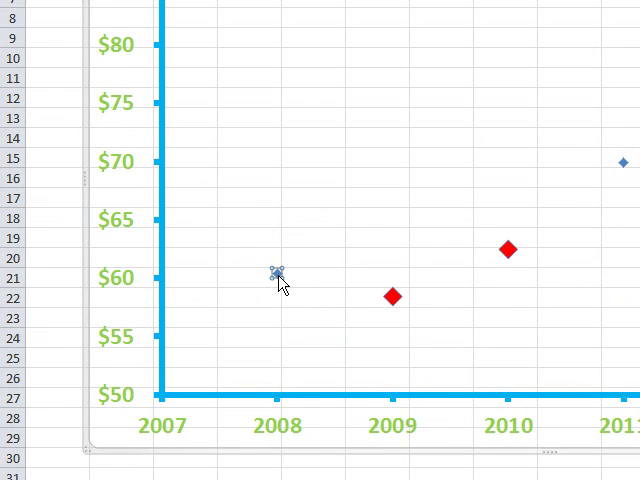
Step: Set the 2008 point's marker to a built-in size-14 diamond
{"action": "double_click", "coordinate": [275, 273]}
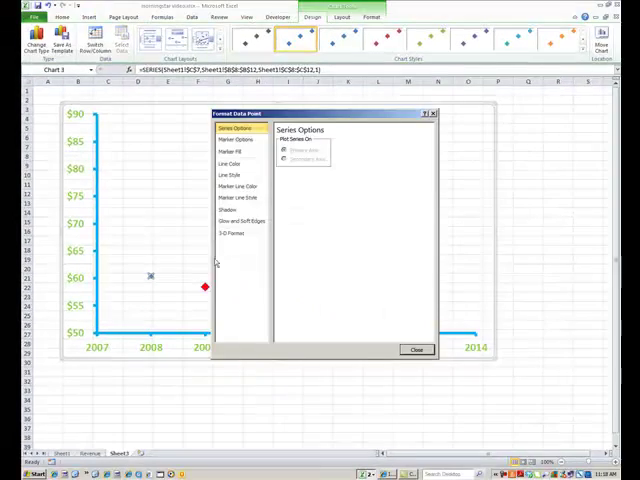
{"action": "left_click", "coordinate": [232, 151]}
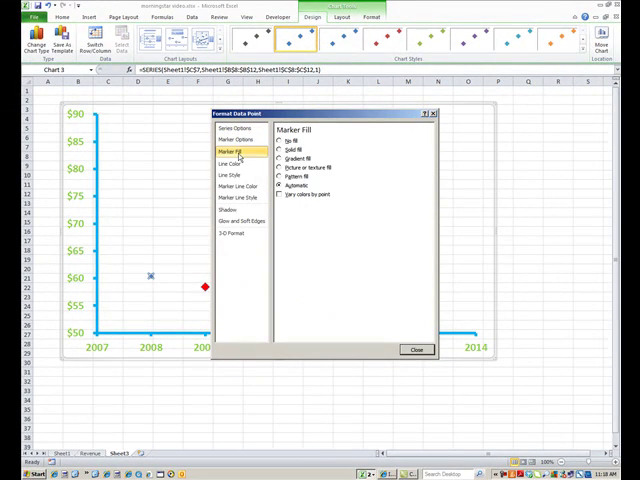
{"action": "left_click", "coordinate": [233, 139]}
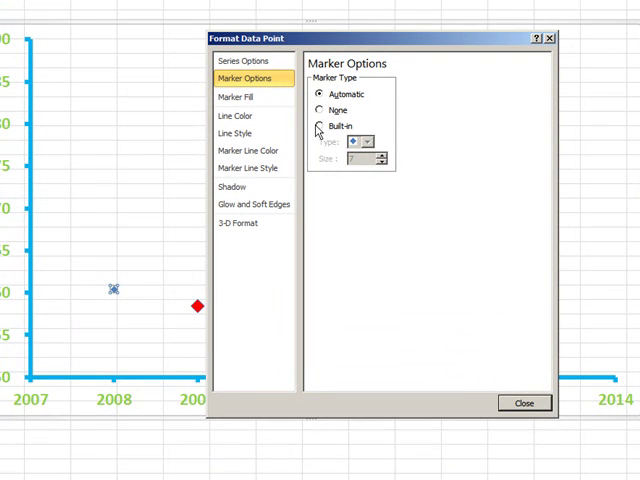
{"action": "left_click", "coordinate": [320, 124]}
{"action": "type", "text": "14"}
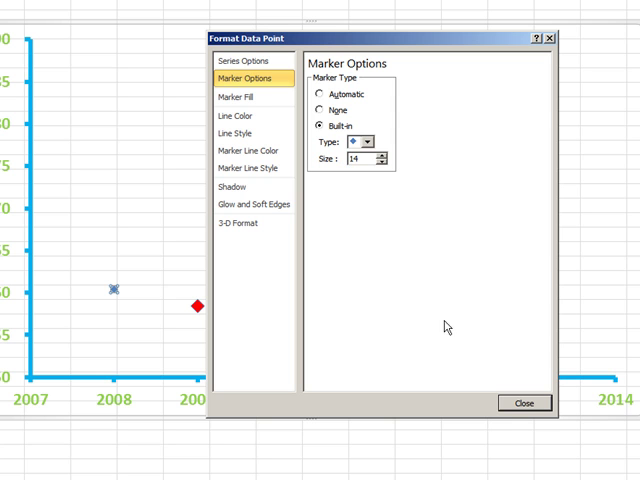
{"action": "left_click", "coordinate": [522, 403]}
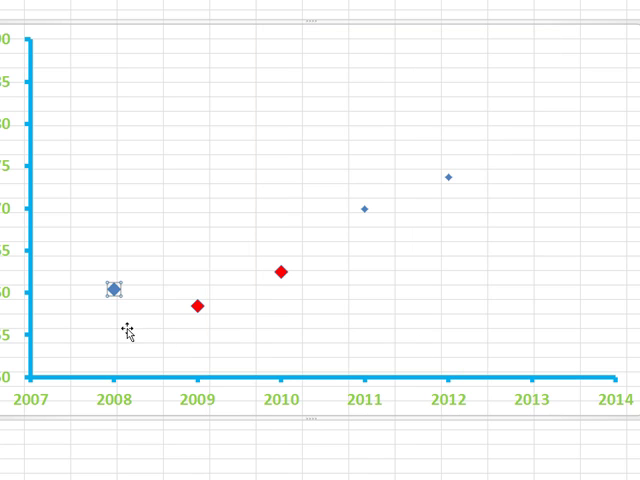
Step: Reopen the 2008 point's formatting and keep its solid red marker fill
{"action": "double_click", "coordinate": [112, 289]}
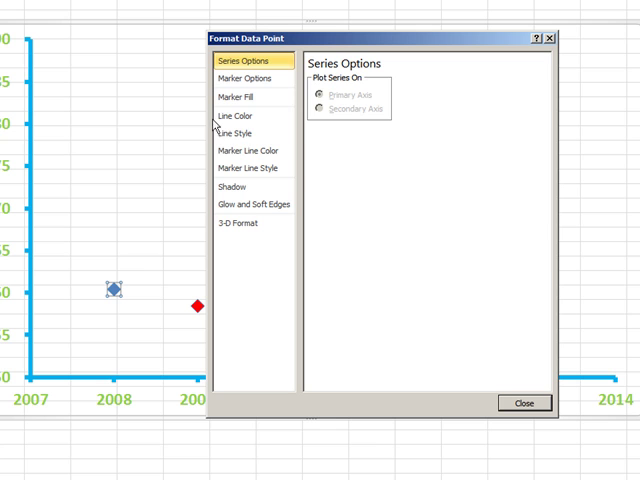
{"action": "left_click", "coordinate": [241, 96]}
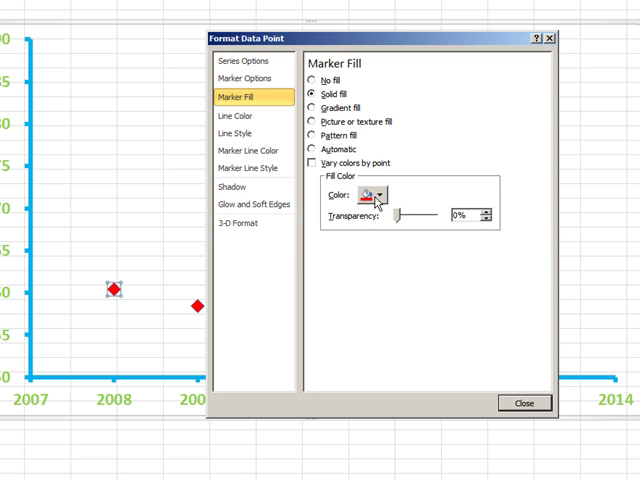
{"action": "left_click", "coordinate": [523, 402]}
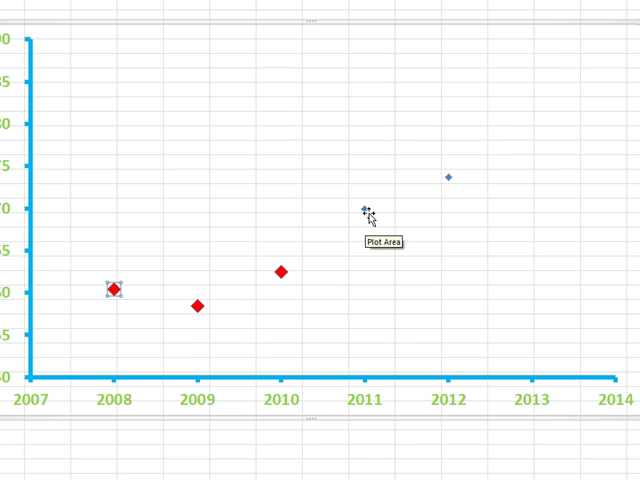
Step: Apply solid red diamond markers to the 2011 and 2012 points
{"action": "double_click", "coordinate": [112, 288]}
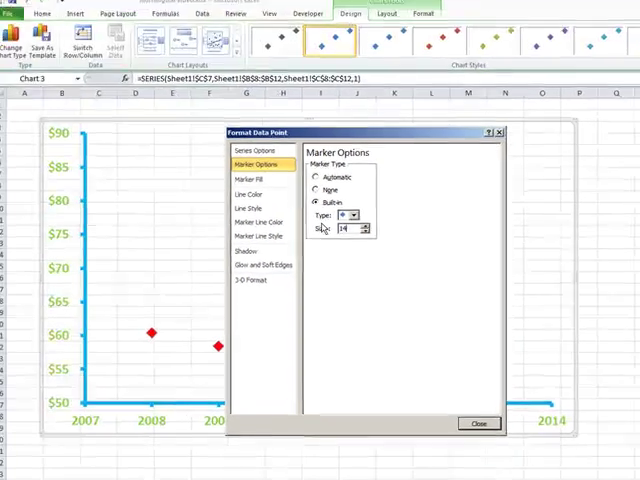
{"action": "left_click", "coordinate": [247, 186]}
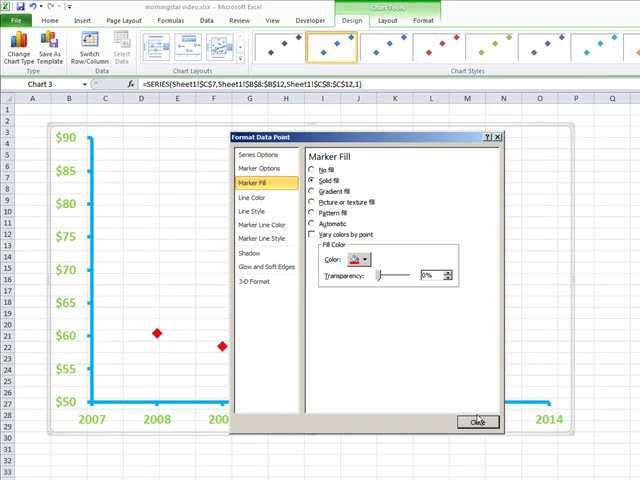
{"action": "left_click", "coordinate": [485, 423]}
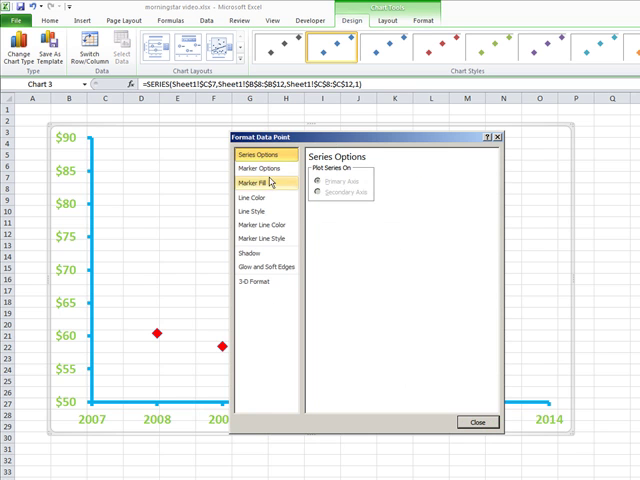
{"action": "left_click", "coordinate": [264, 170]}
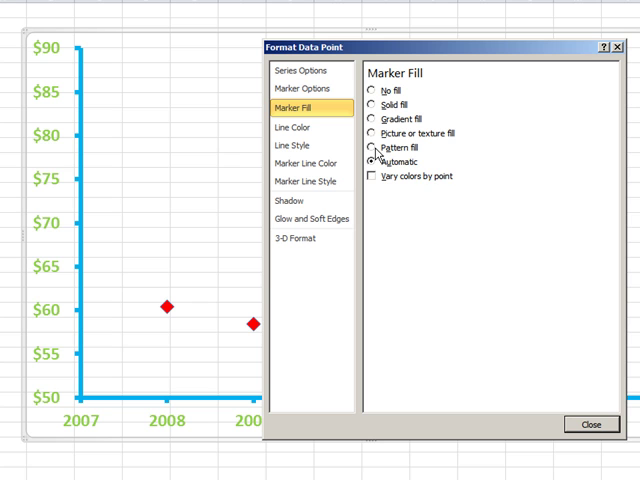
{"action": "left_click", "coordinate": [374, 106]}
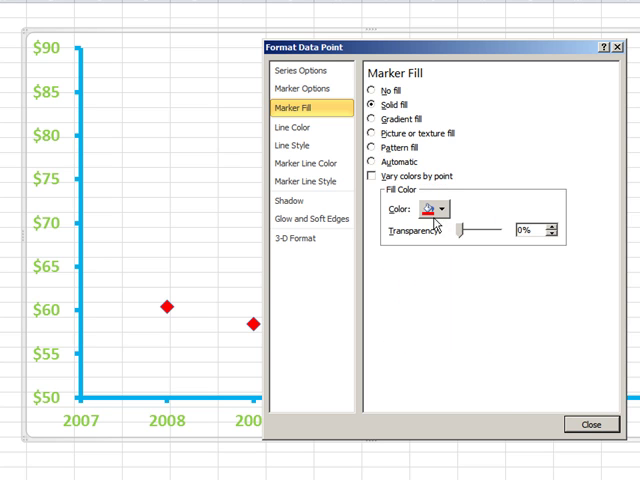
{"action": "left_click", "coordinate": [590, 424]}
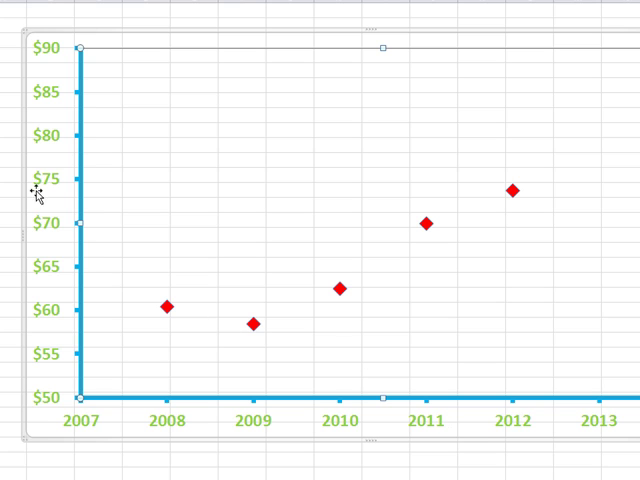
{"action": "mouse_move", "coordinate": [30, 163]}
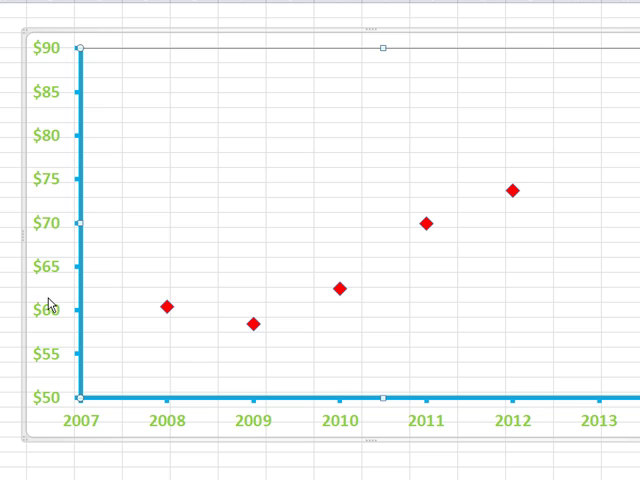
{"action": "mouse_move", "coordinate": [298, 434]}
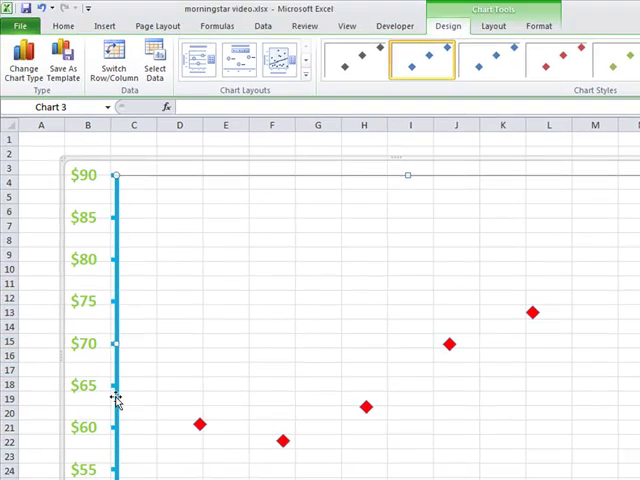
{"action": "mouse_move", "coordinate": [66, 303]}
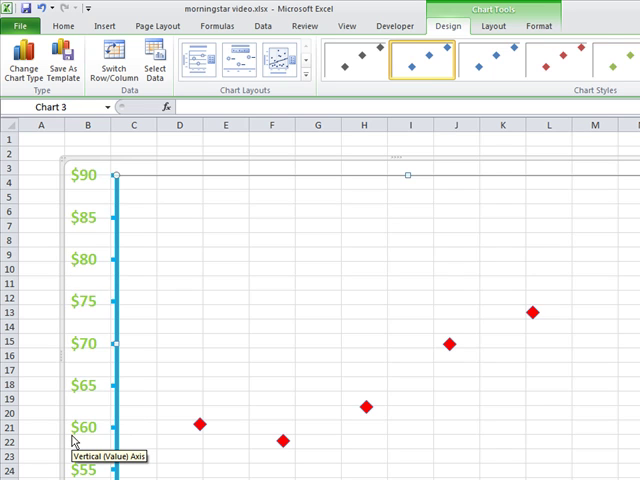
{"action": "mouse_move", "coordinate": [58, 320]}
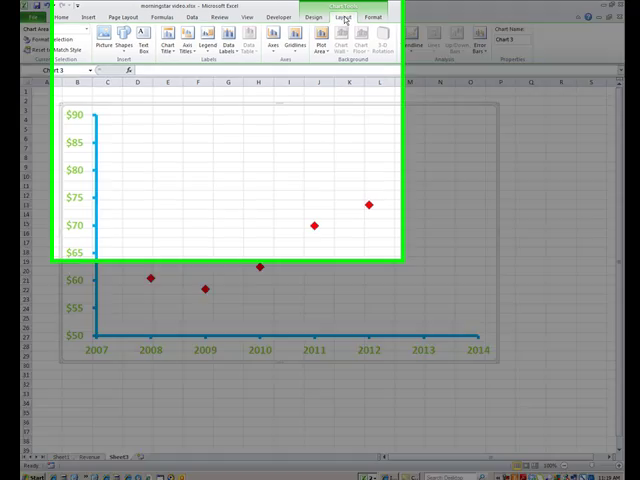
Step: Bring up the chart layout options to add a vertical axis title
{"action": "left_click", "coordinate": [241, 75]}
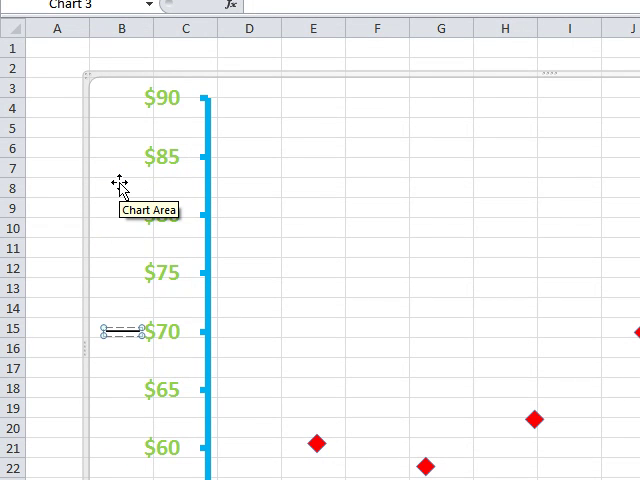
Step: Enter 'Revenue In Billions' as the vertical axis title
{"action": "type", "text": "Revenue In Billions"}
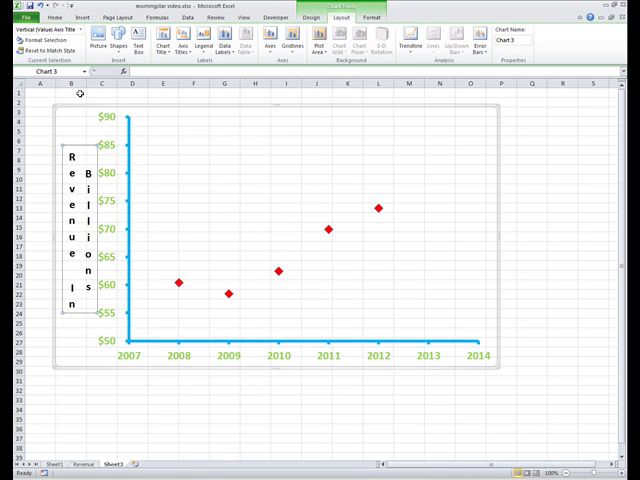
{"action": "left_click", "coordinate": [54, 17]}
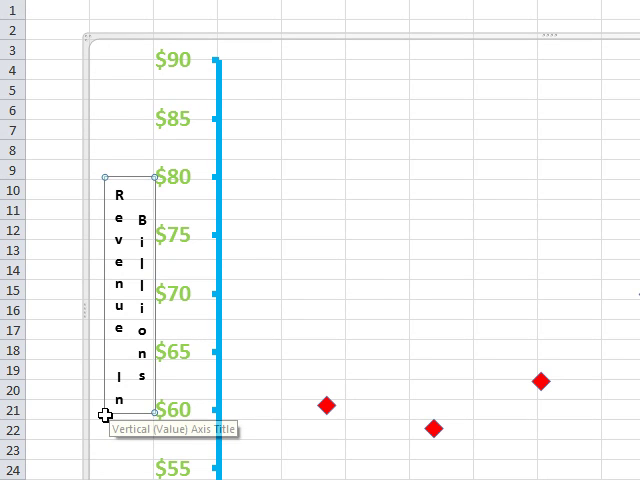
{"action": "mouse_move", "coordinate": [178, 320]}
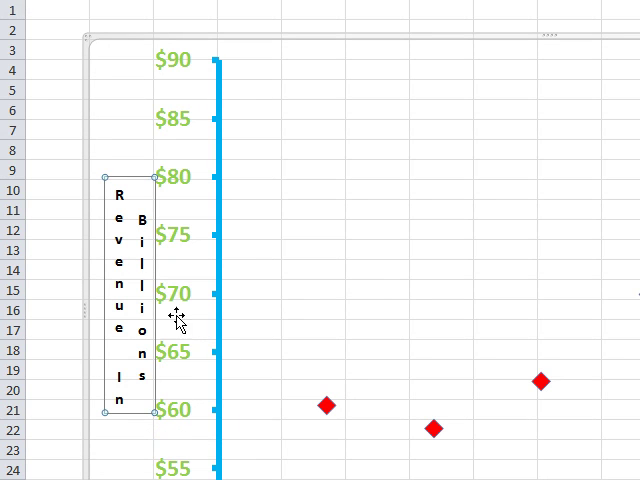
{"action": "mouse_move", "coordinate": [175, 318]}
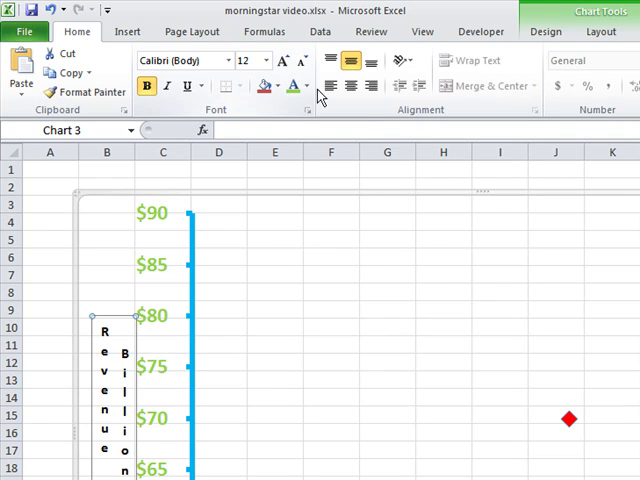
Step: Color the 'Revenue In Billions' axis title turquoise using Font Color
{"action": "left_click", "coordinate": [307, 85]}
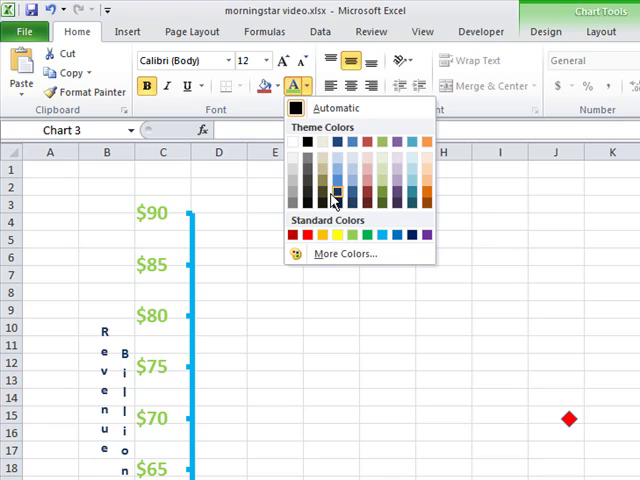
{"action": "left_click", "coordinate": [337, 234]}
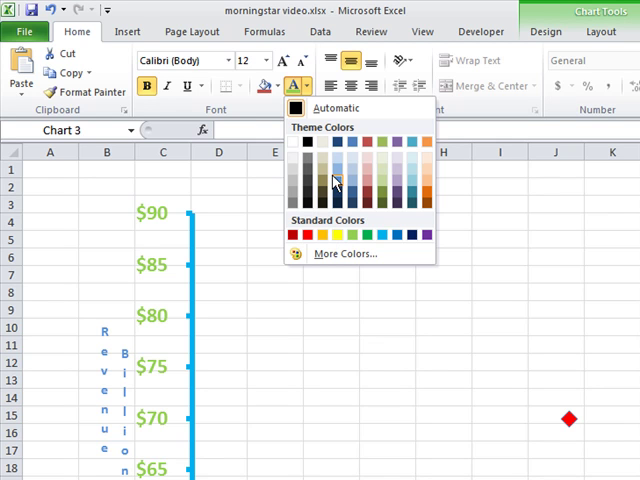
{"action": "mouse_move", "coordinate": [369, 178]}
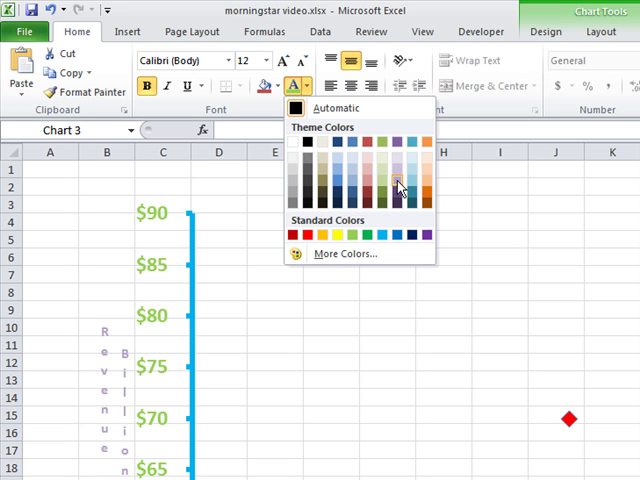
{"action": "mouse_move", "coordinate": [399, 234]}
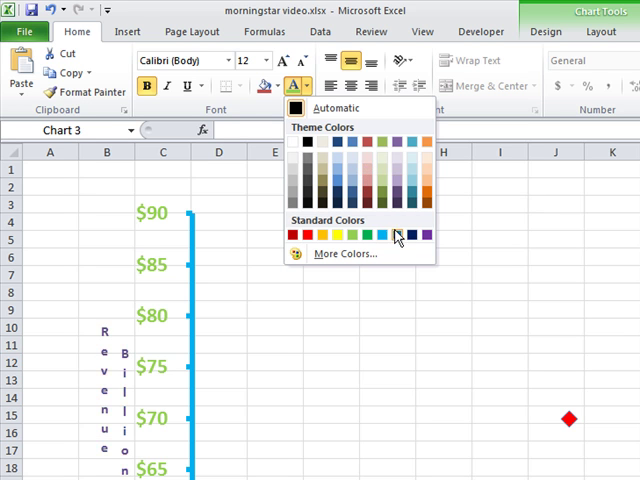
{"action": "mouse_move", "coordinate": [345, 253]}
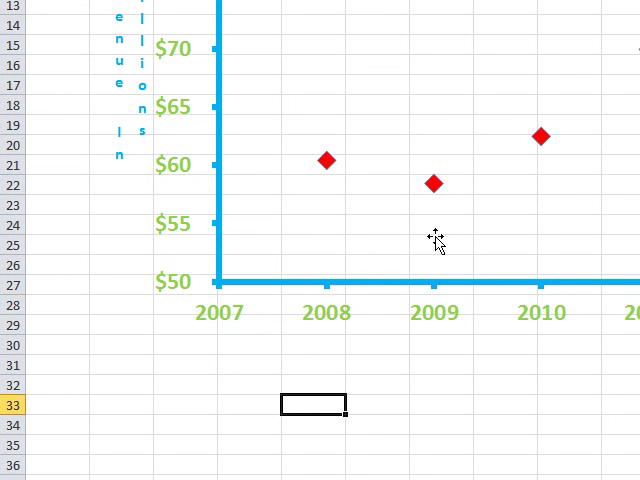
{"action": "mouse_move", "coordinate": [333, 248]}
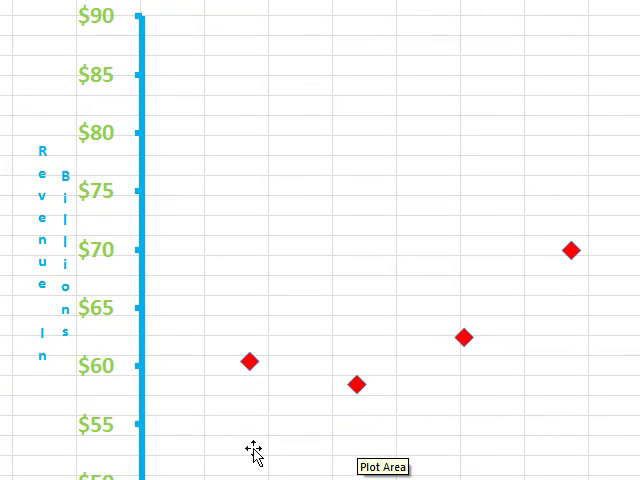
{"action": "mouse_move", "coordinate": [353, 399]}
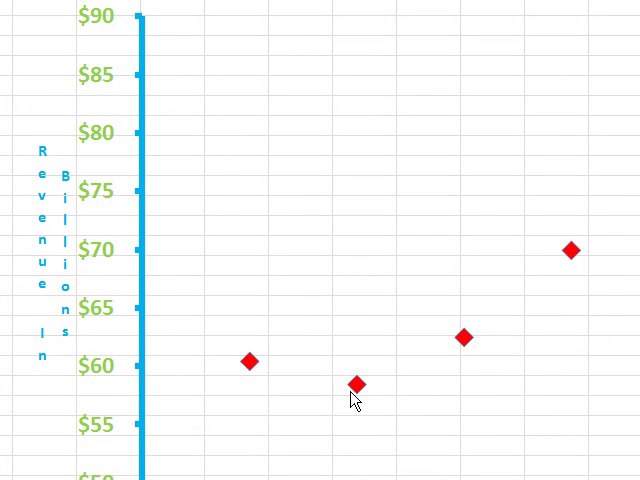
{"action": "mouse_move", "coordinate": [330, 388]}
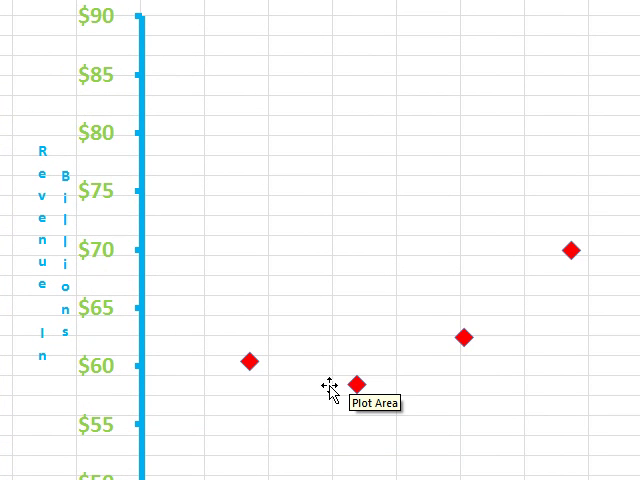